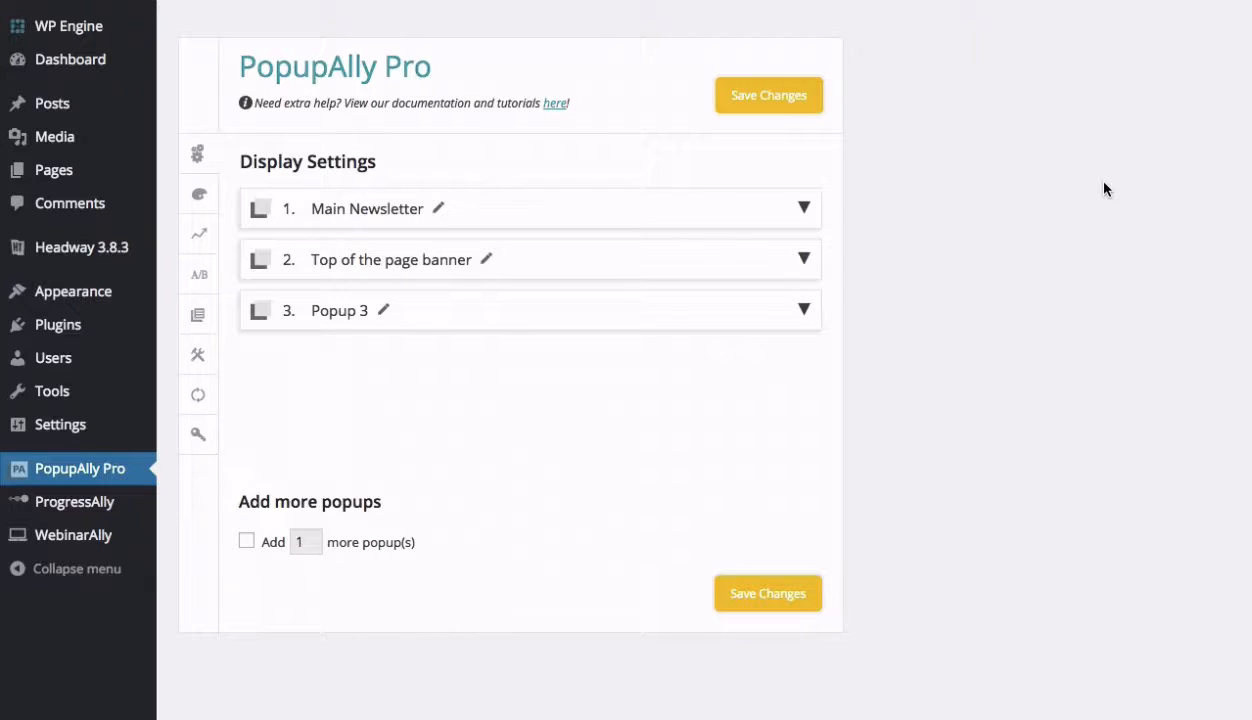
mouse_move(420, 384)
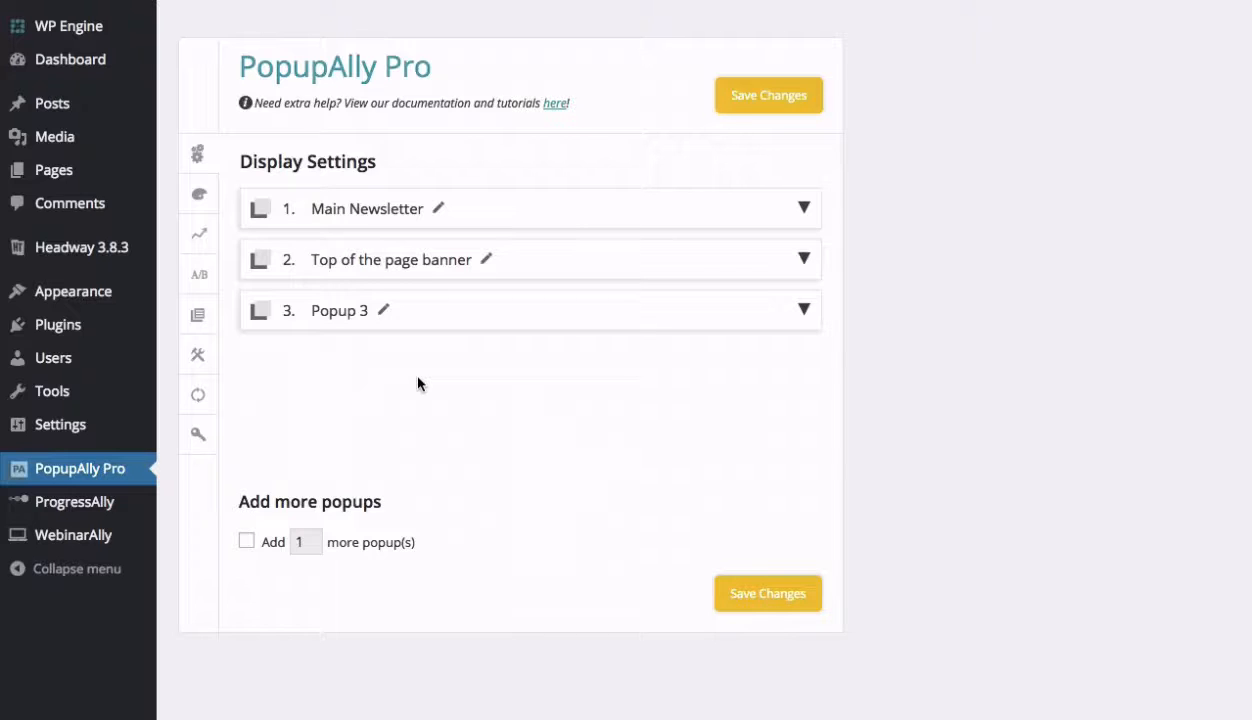
mouse_move(344, 374)
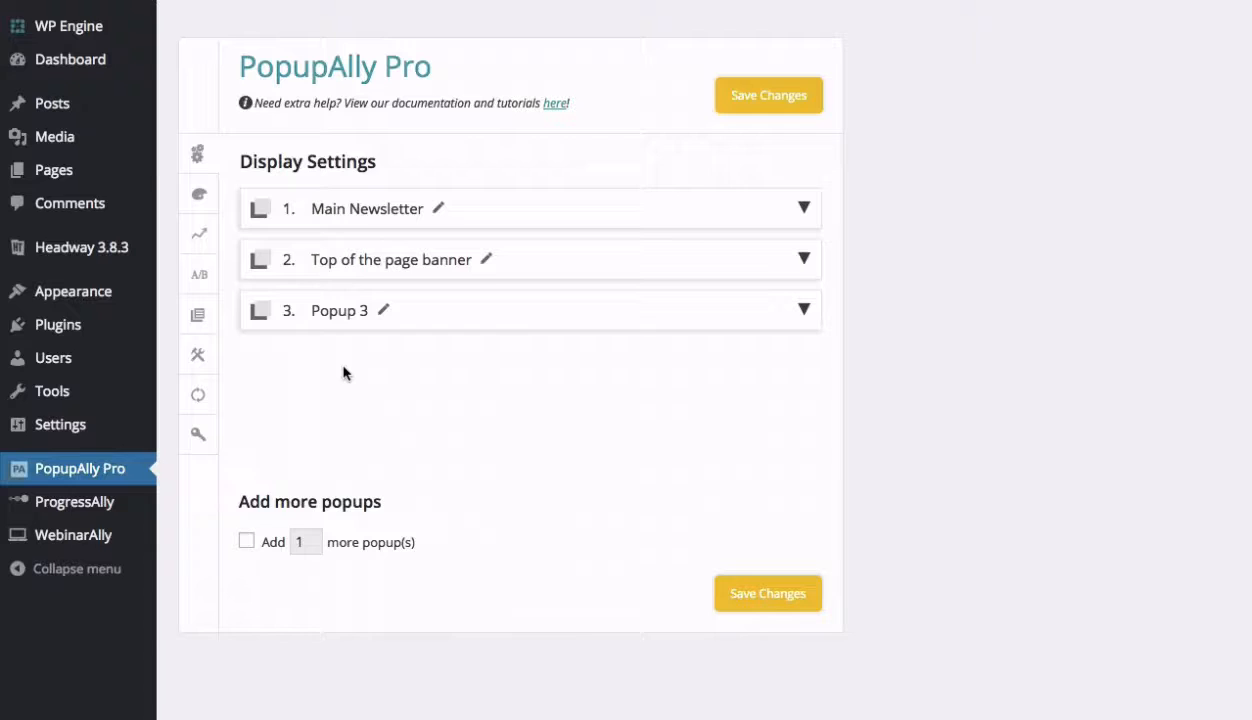
mouse_move(390, 376)
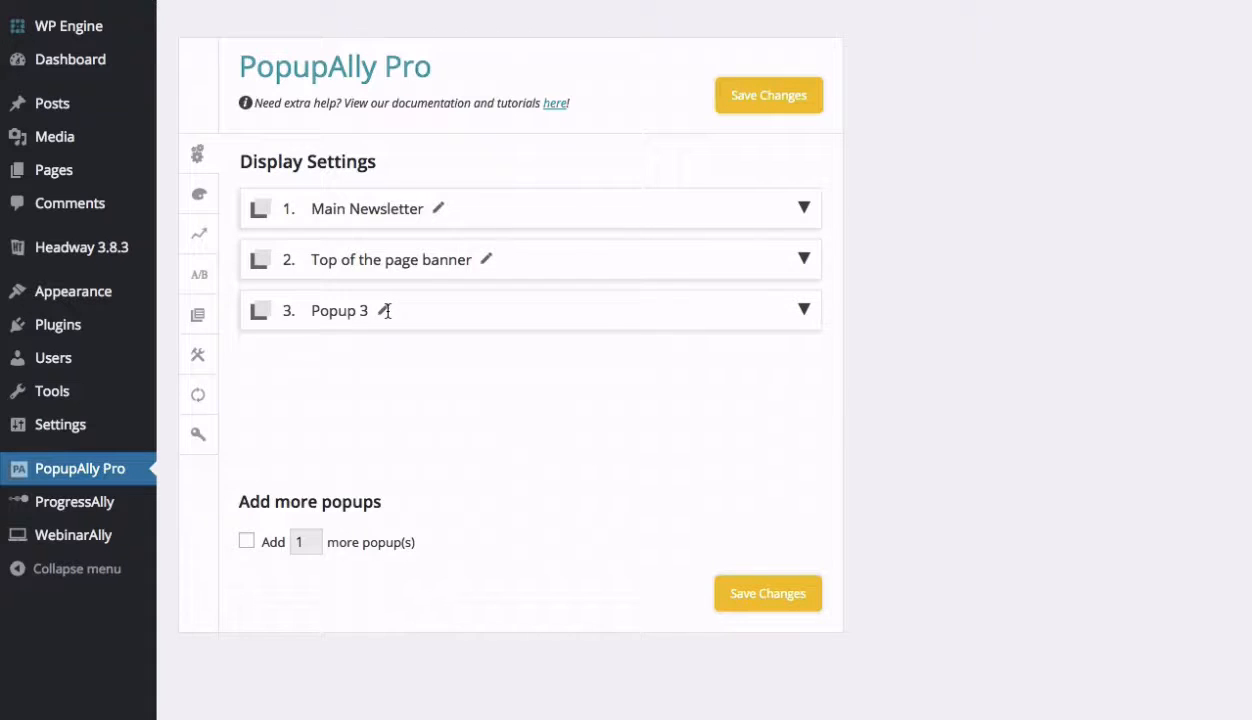
Step: Rename Popup 3 to 'Sidebar optin' and make it an embedded sign-up with placement None
text(Sidebar optin)
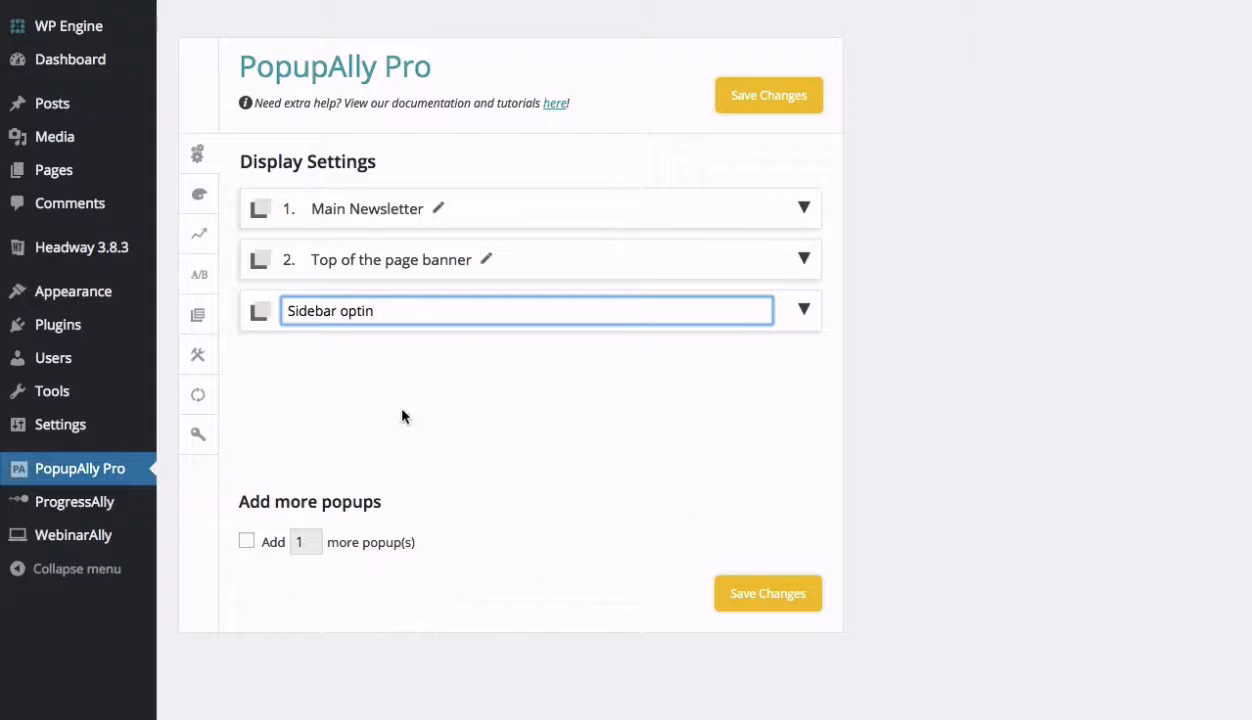
click(804, 310)
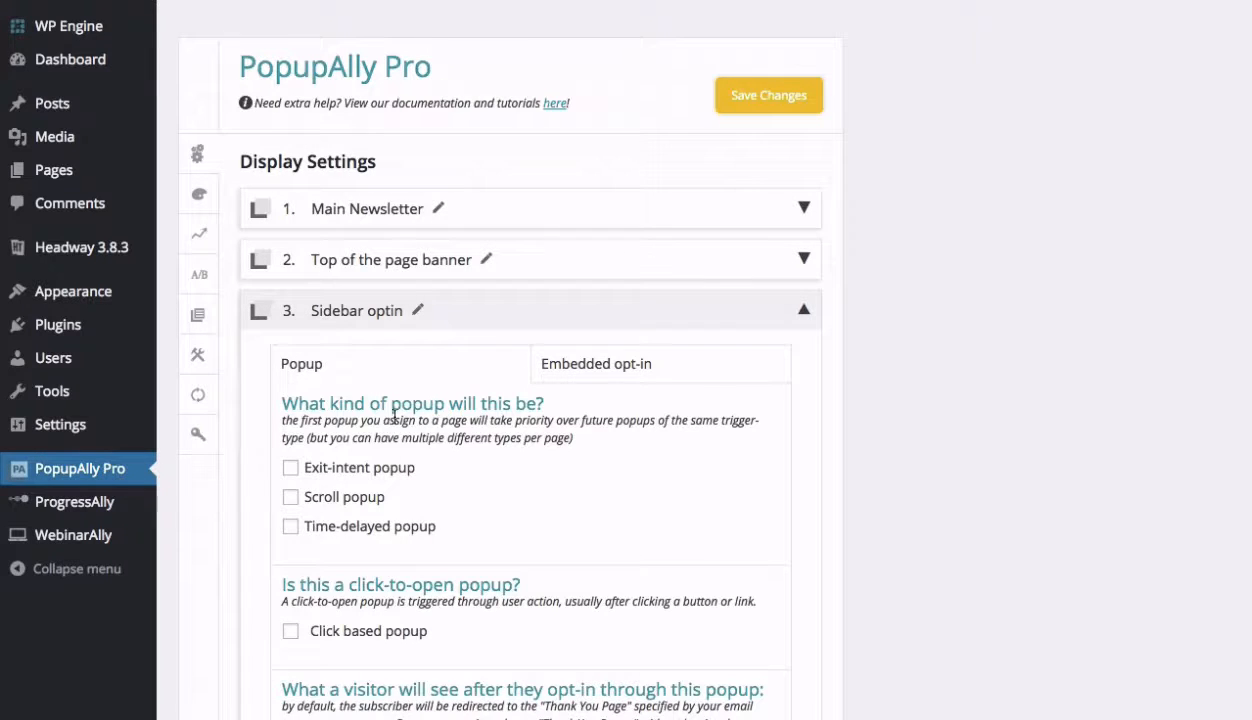
scroll(down, 3)
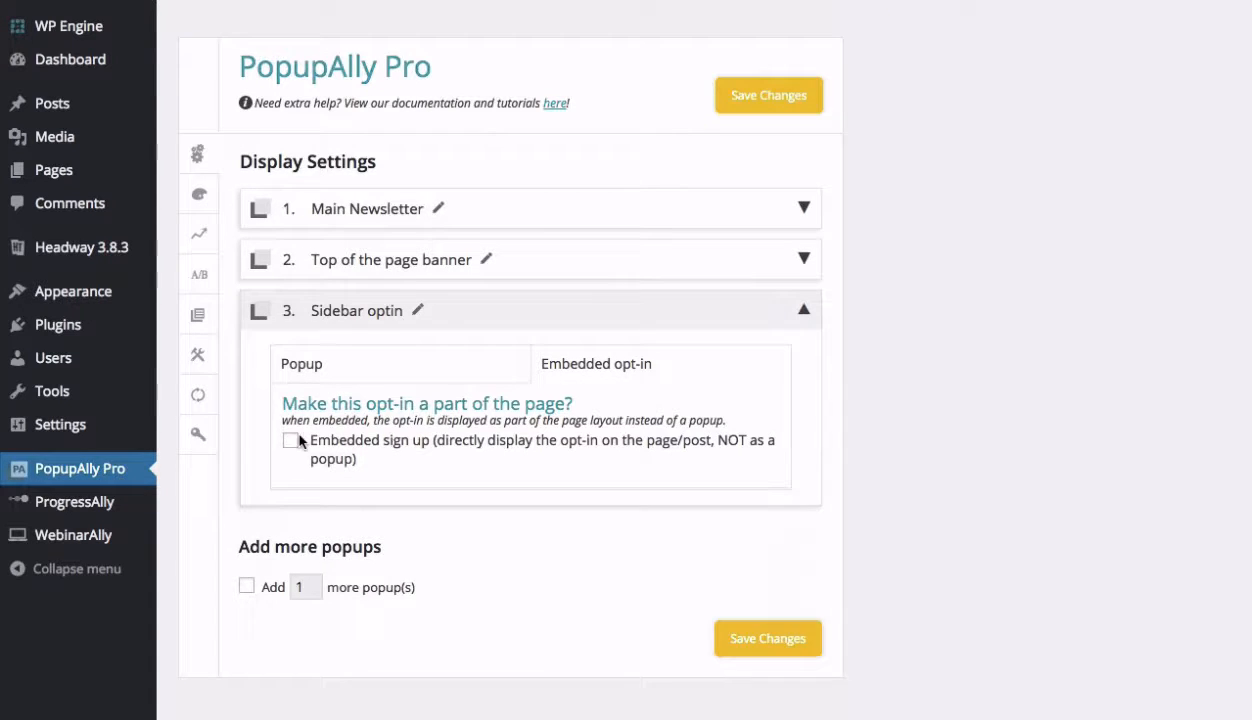
click(290, 442)
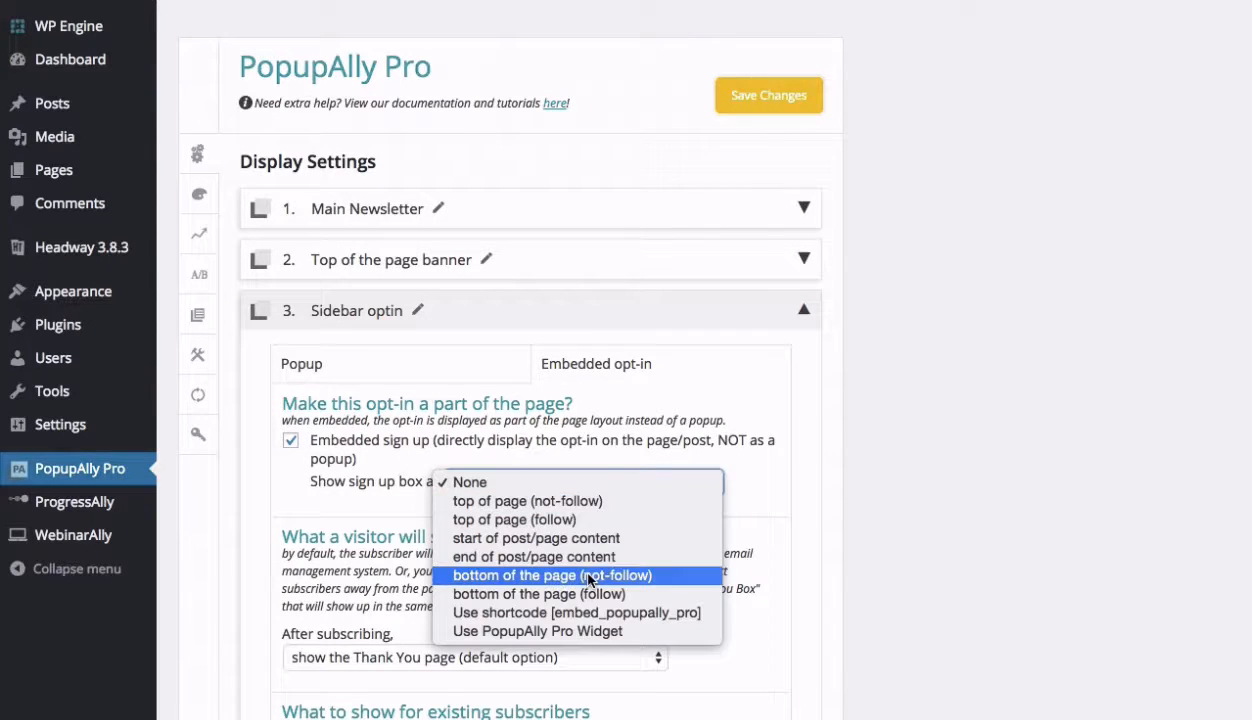
click(468, 482)
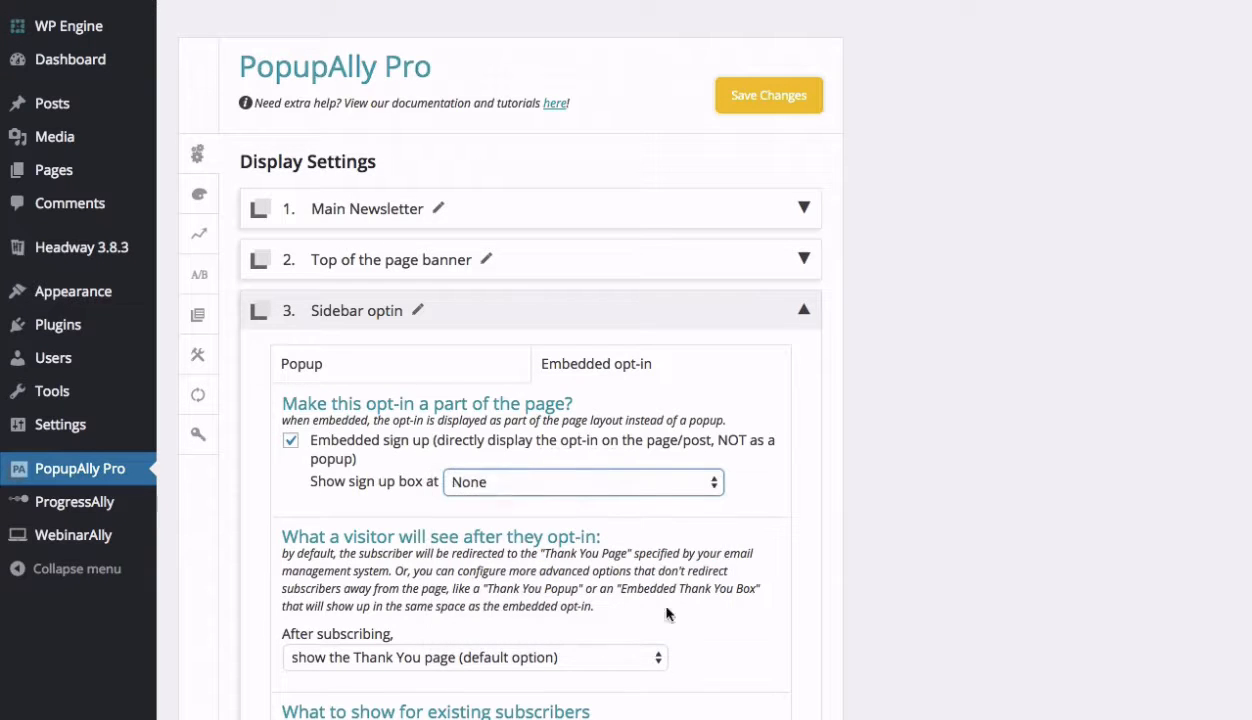
Step: Set the Sidebar optin to show sitewide on all posts and pages
scroll(down, 3)
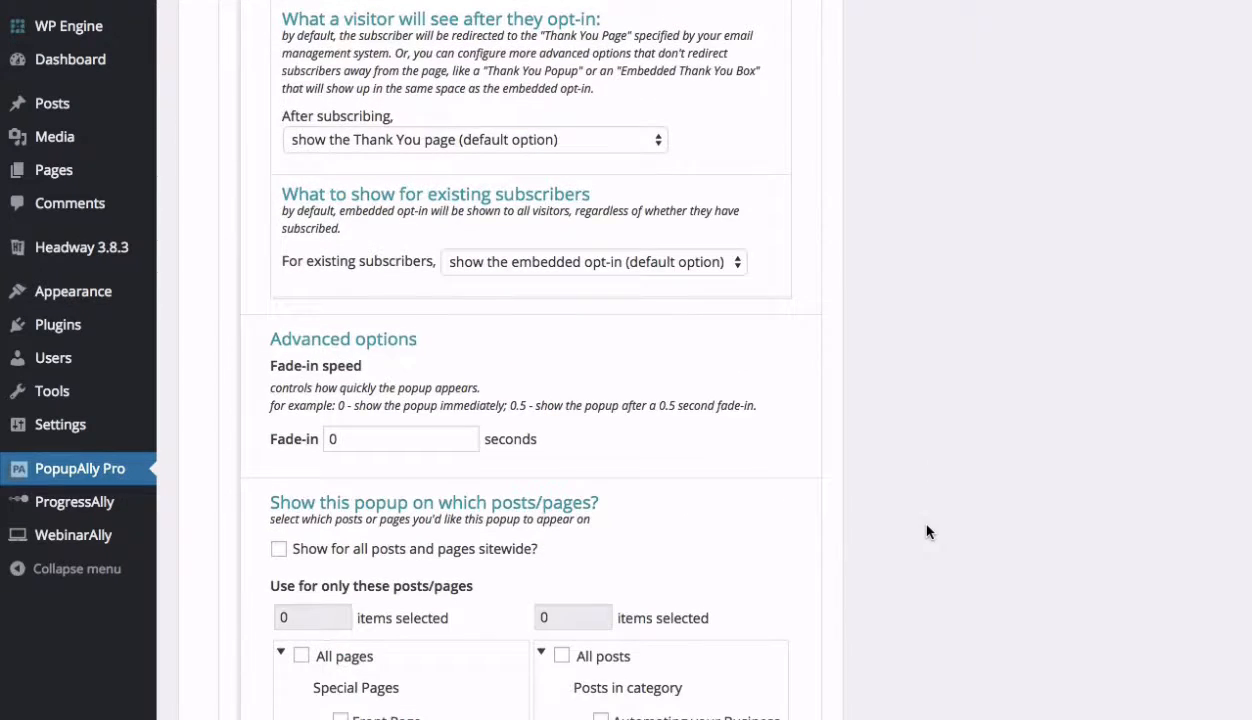
mouse_move(316, 260)
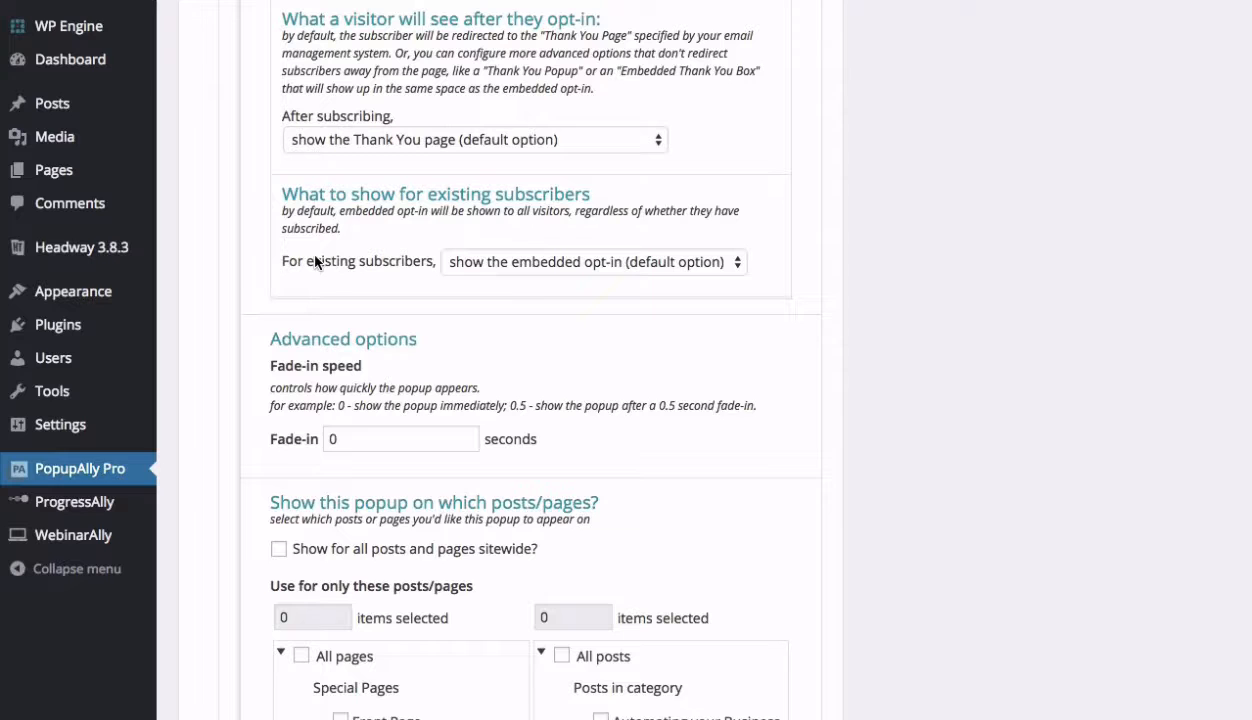
click(280, 548)
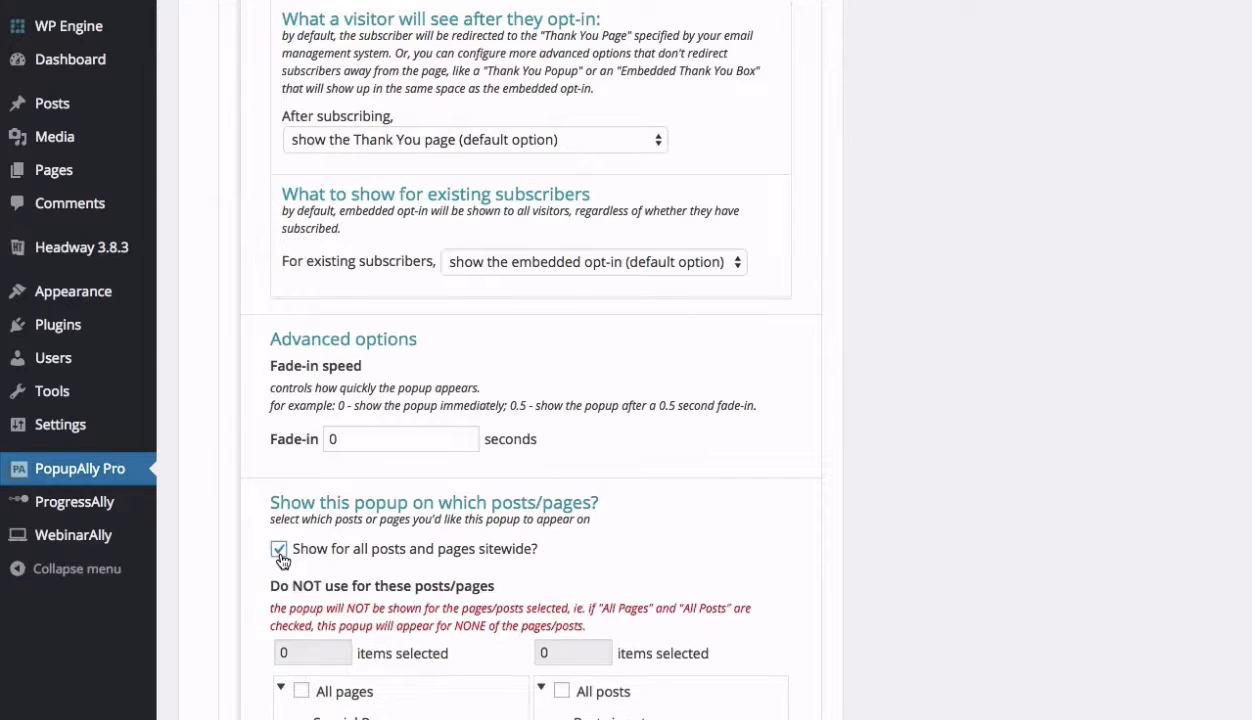
scroll(down, 3)
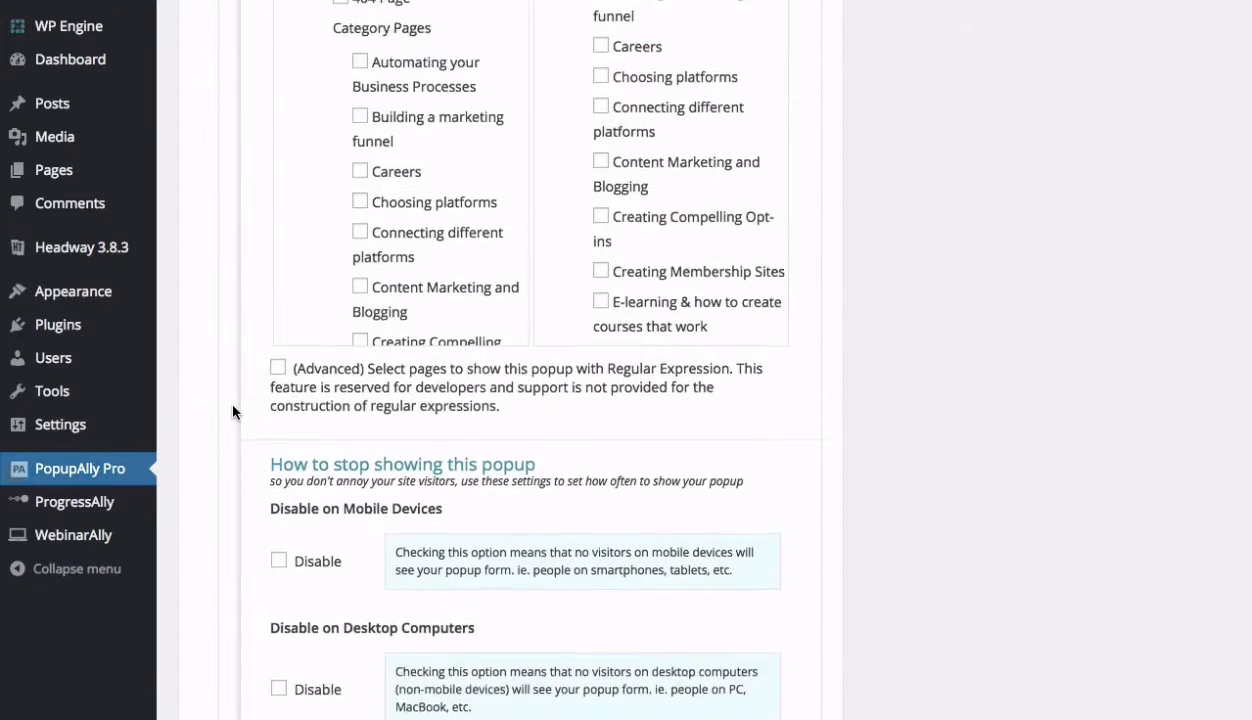
scroll(down, 3)
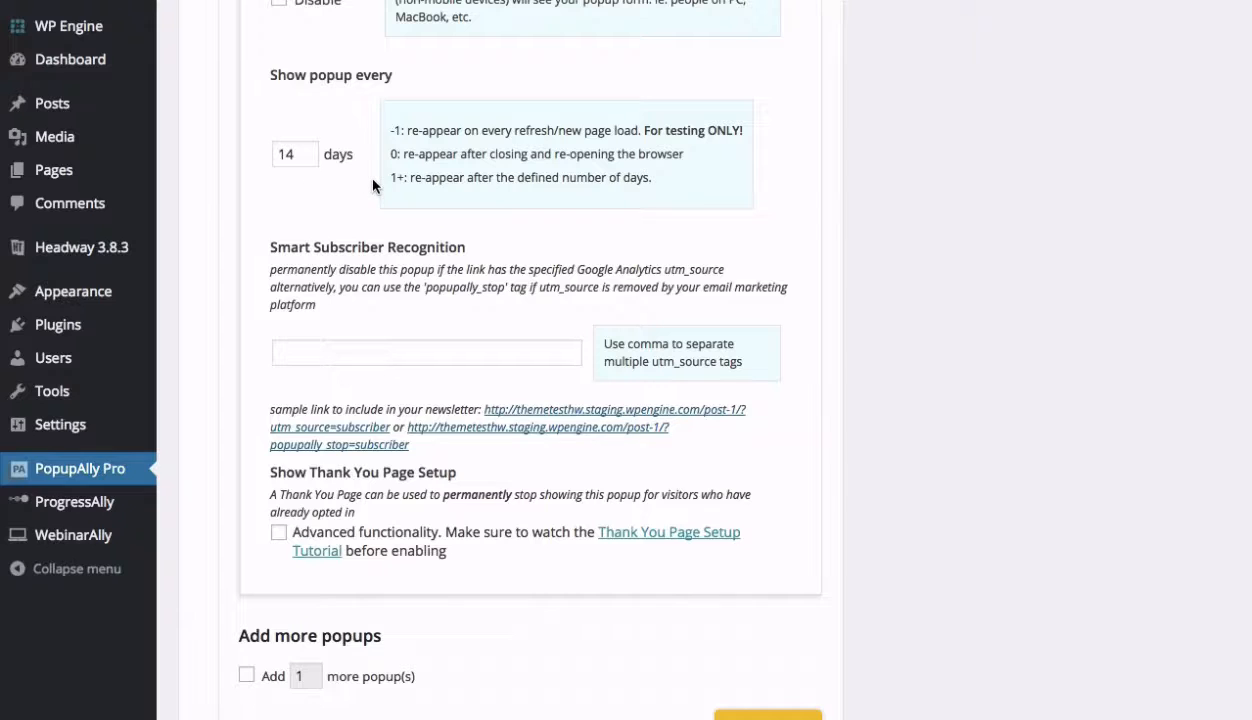
mouse_move(424, 442)
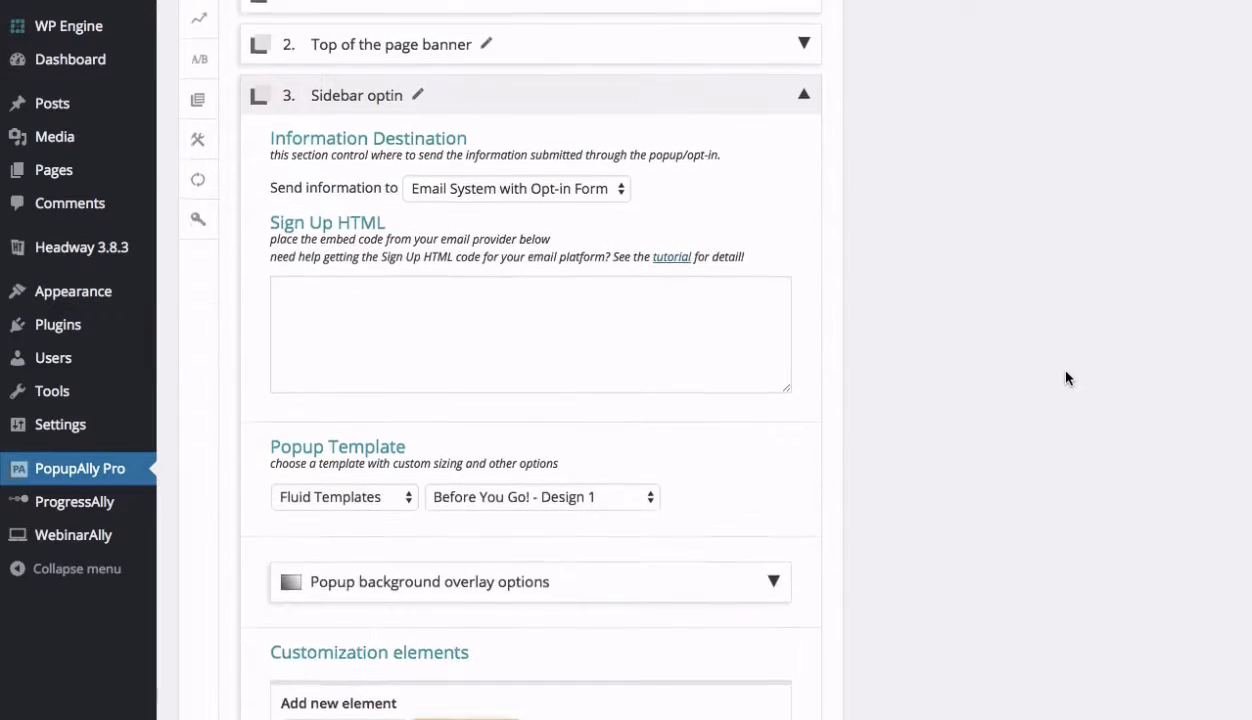
Step: Choose the Sidebar Sidekick popup template for the Sidebar optin's embed code
scroll(down, 3)
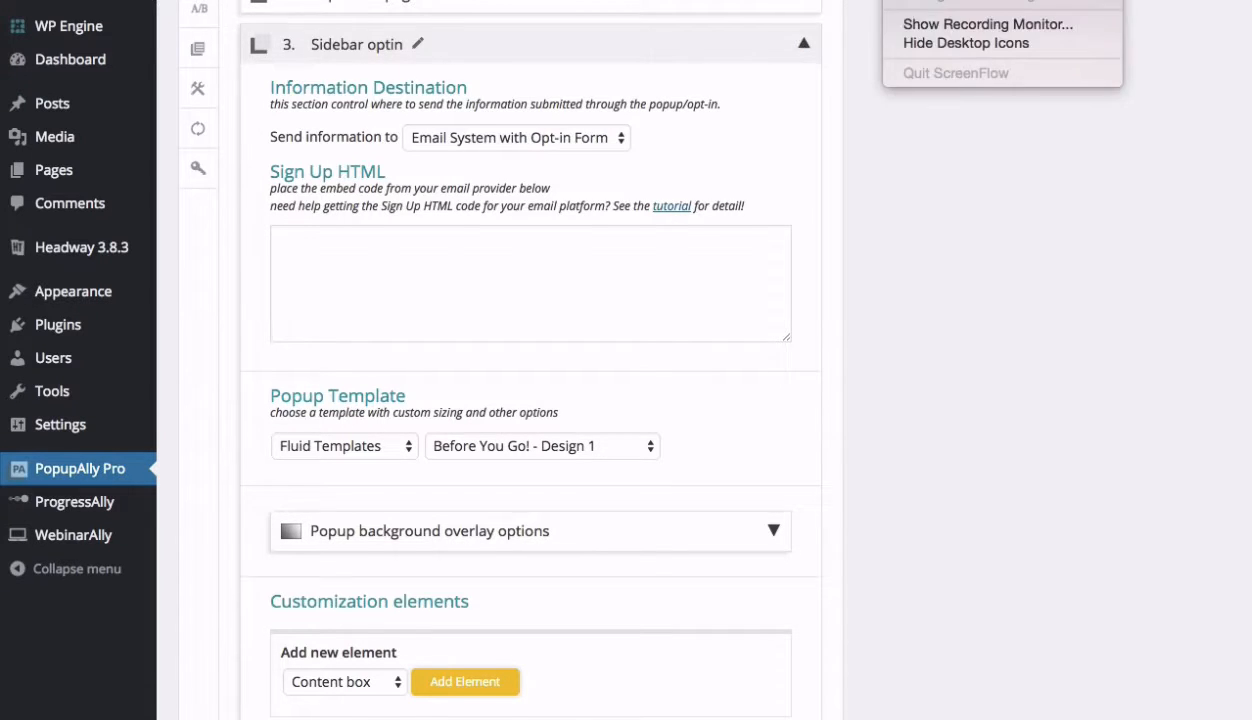
scroll(down, 3)
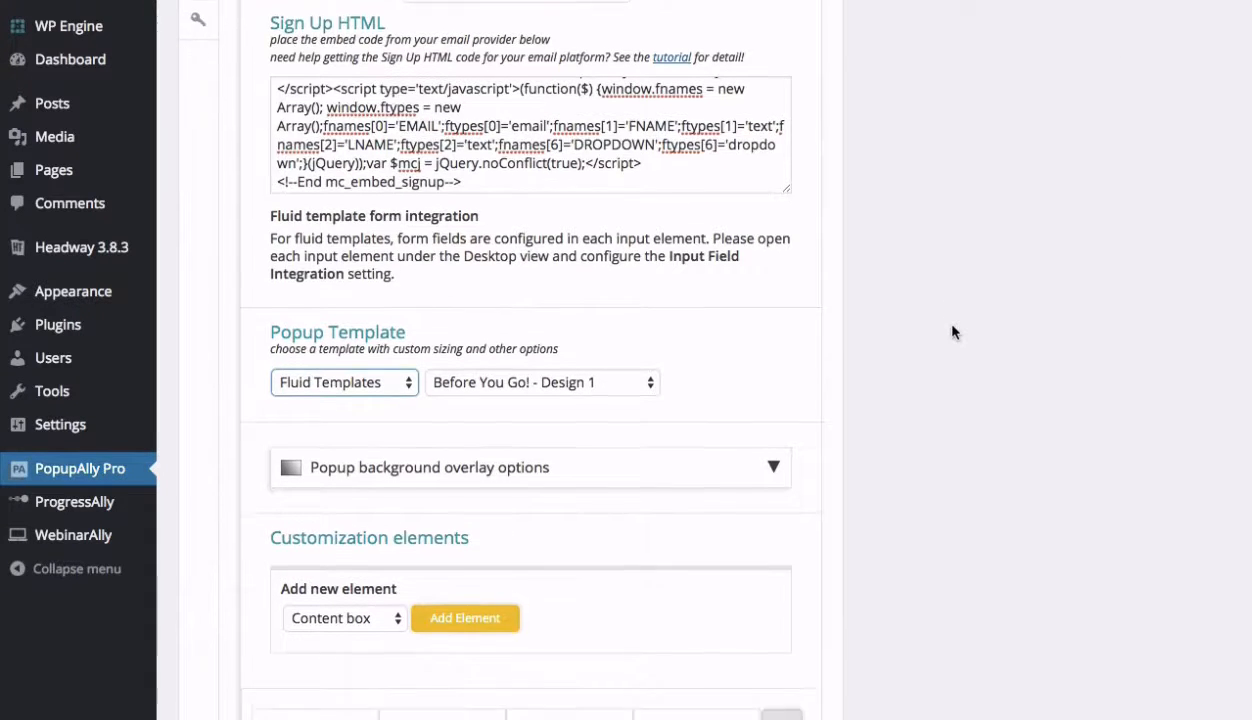
click(542, 382)
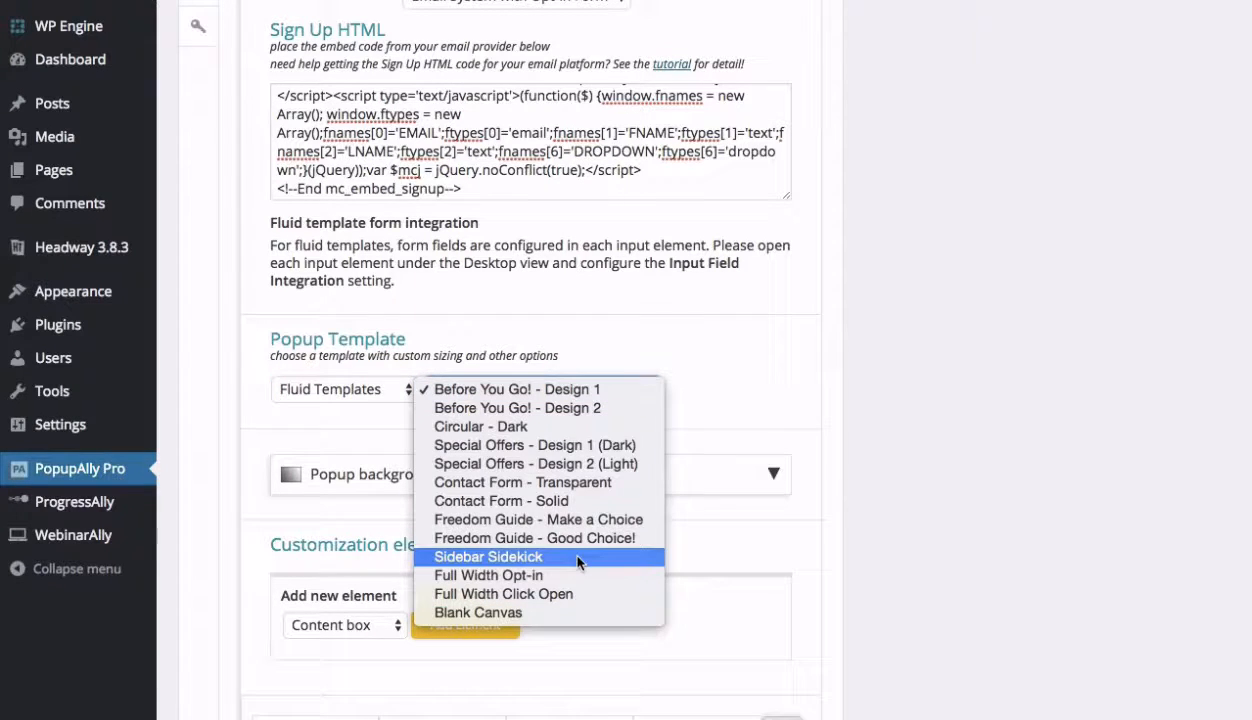
click(488, 556)
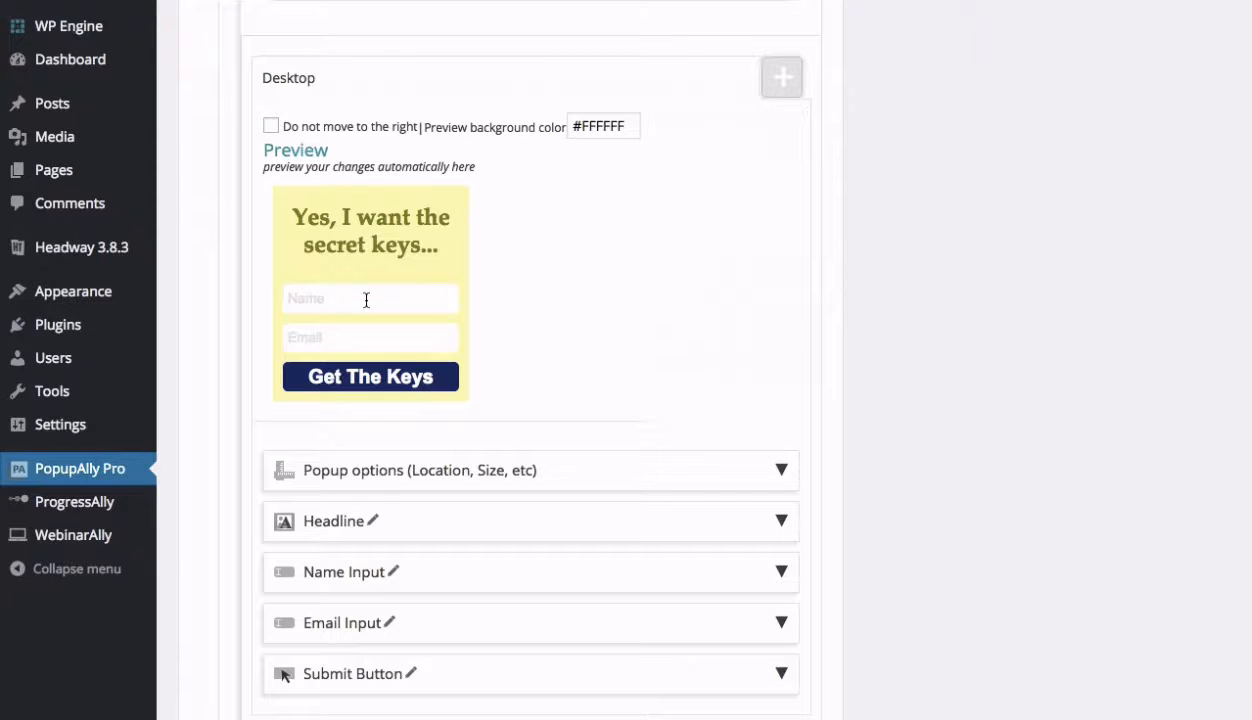
Step: Map the name and email inputs to provider fields (email to EMAIL) and save the settings
scroll(down, 3)
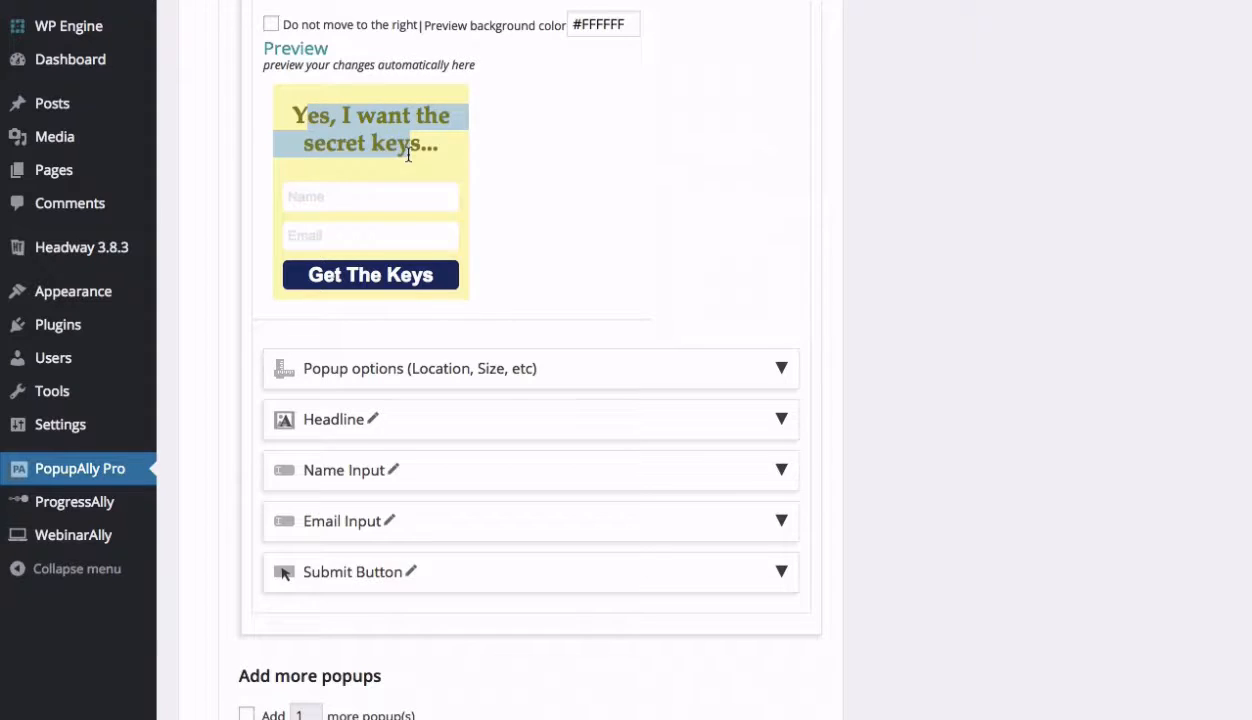
mouse_move(452, 432)
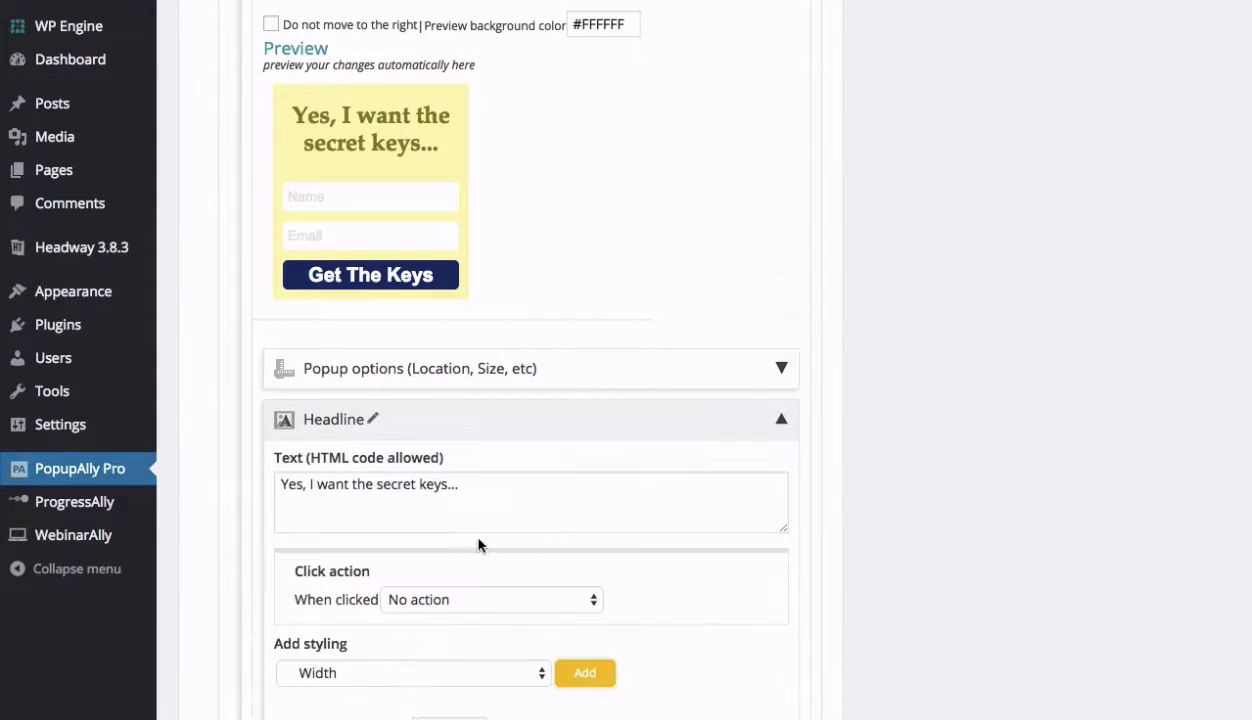
text(S)
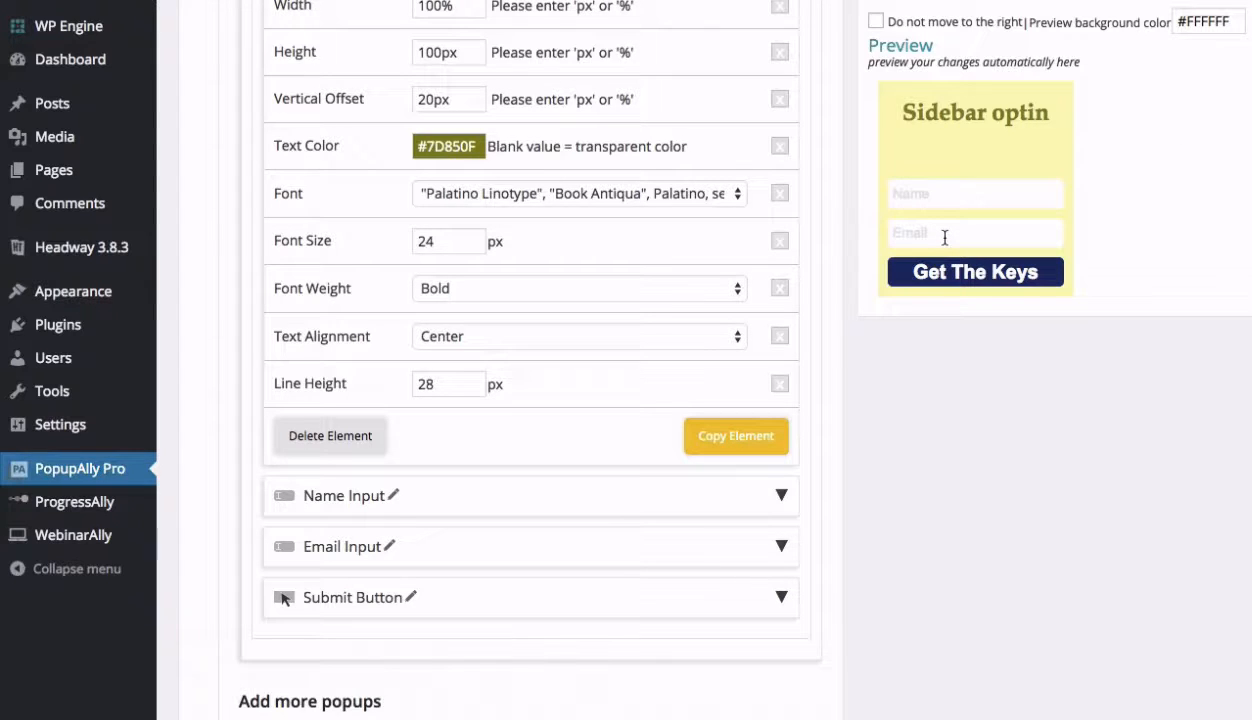
mouse_move(572, 522)
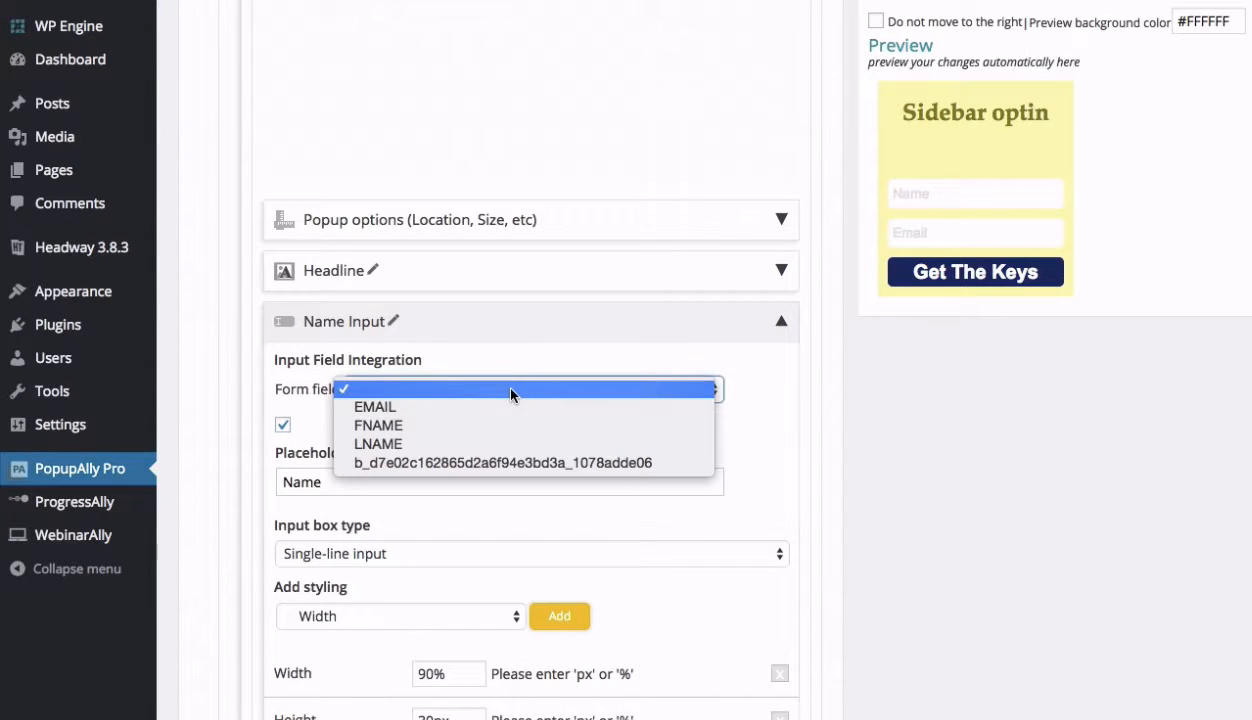
click(378, 424)
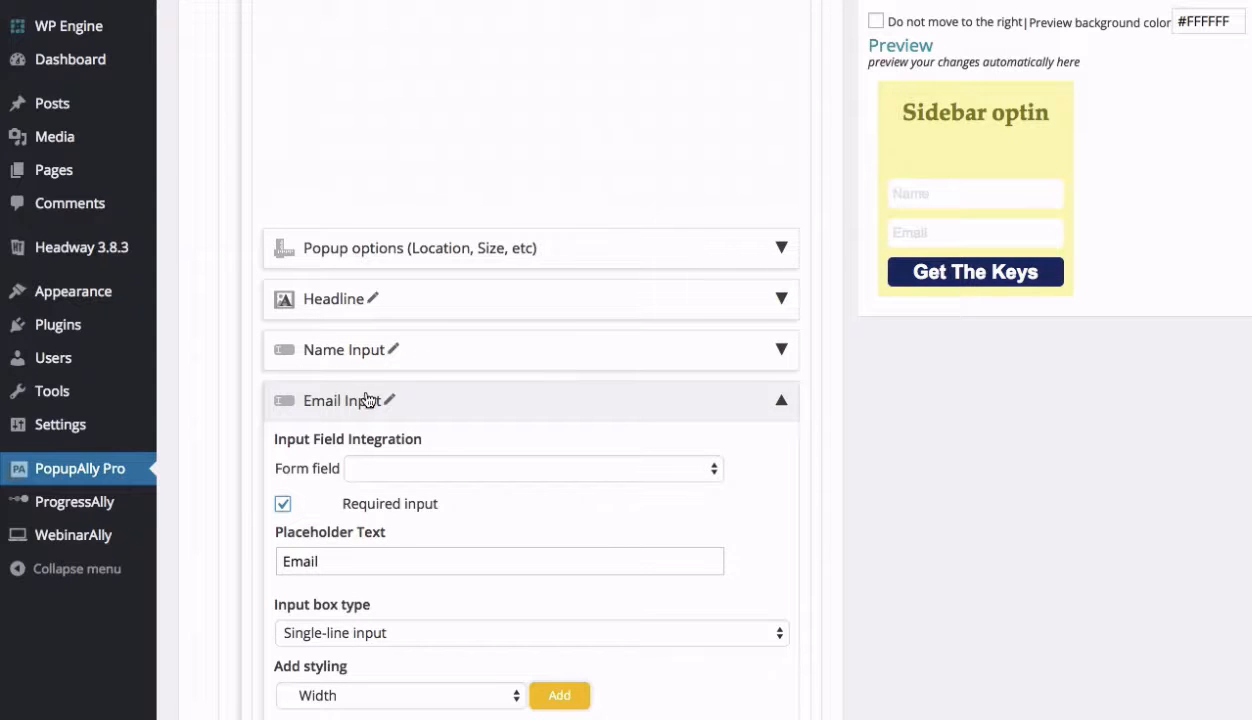
click(530, 468)
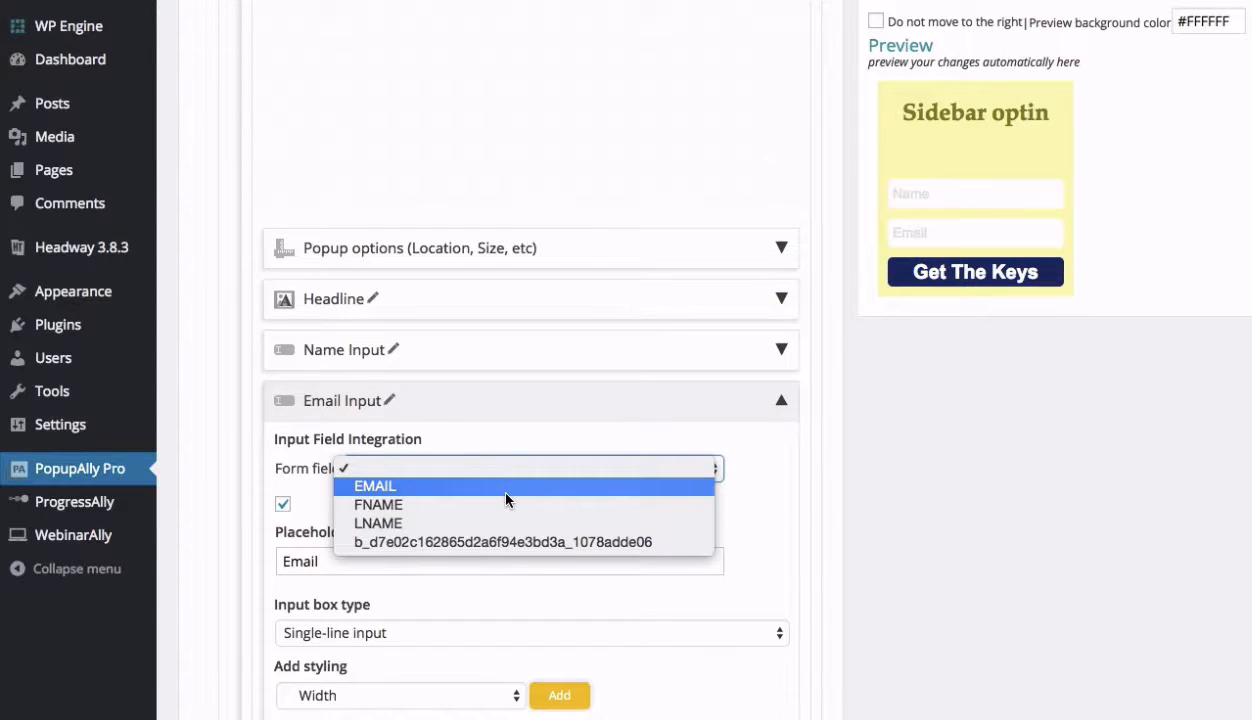
click(374, 486)
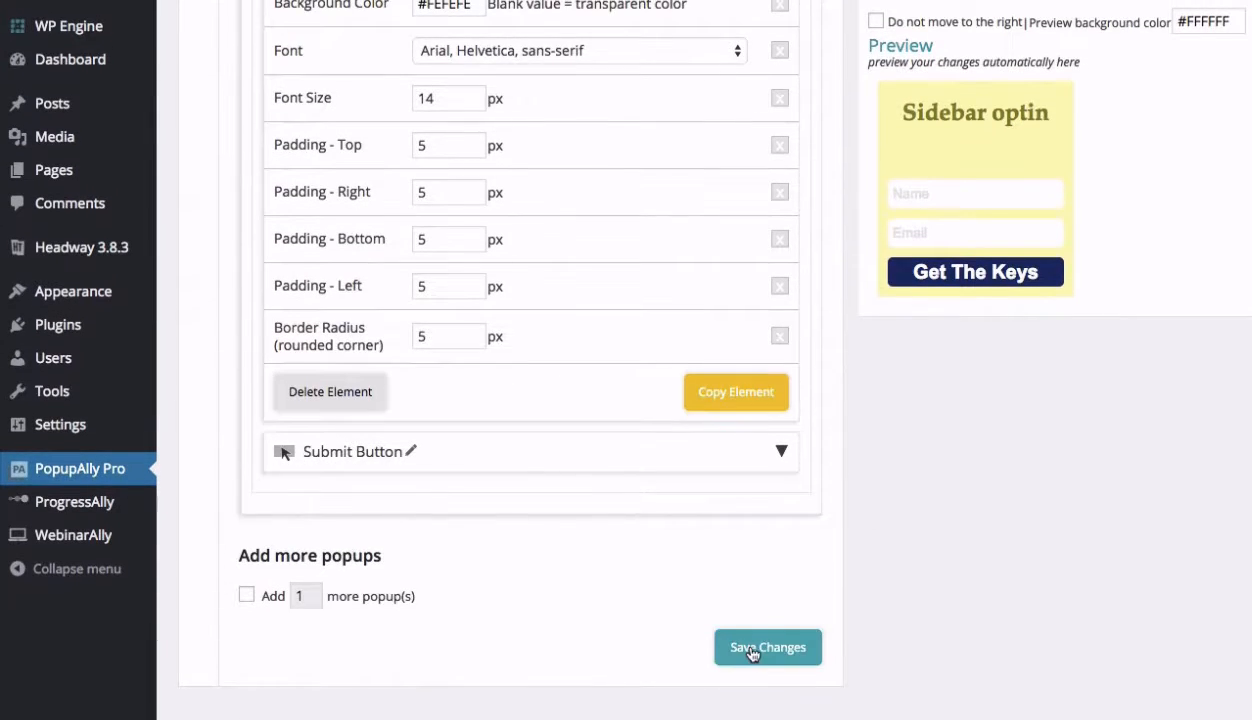
click(768, 648)
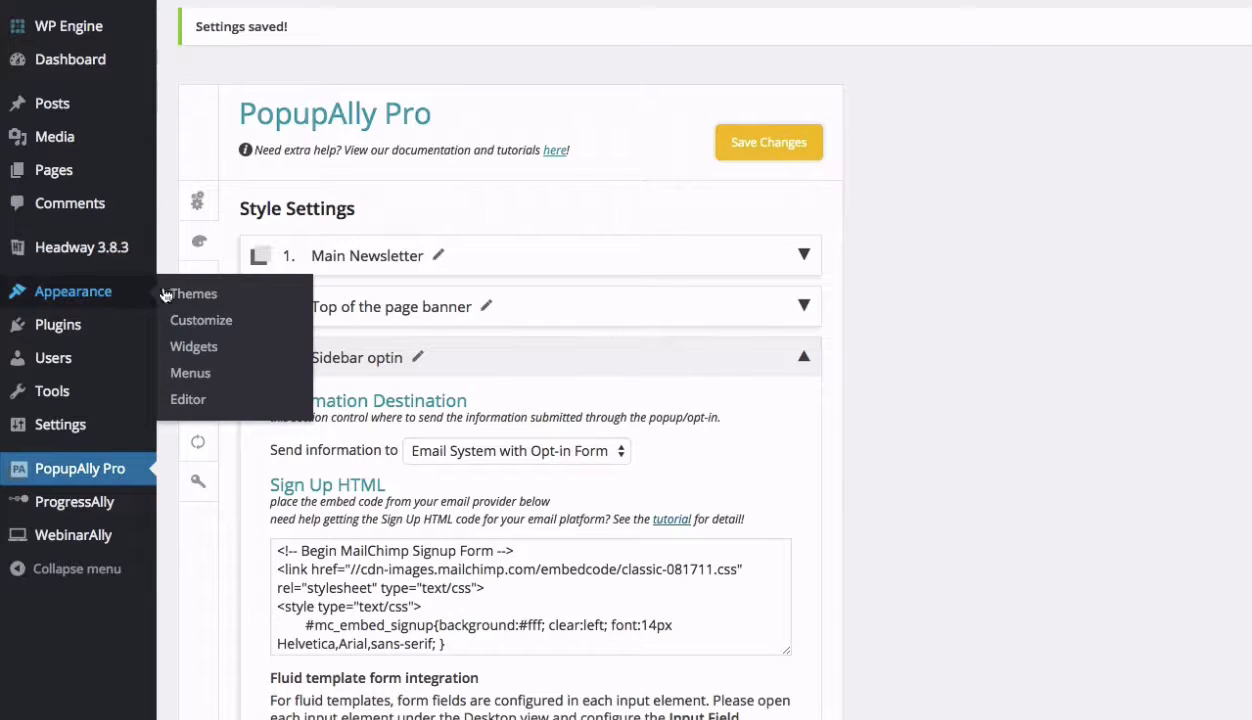
mouse_move(1020, 432)
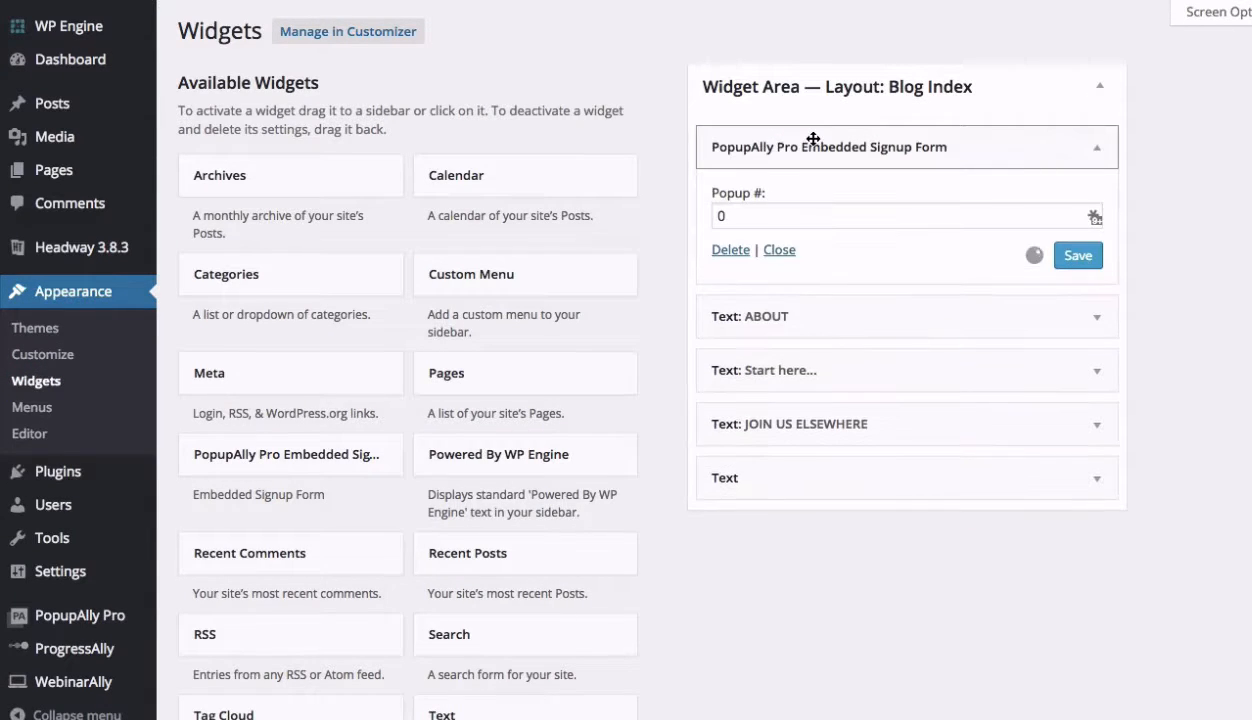
Step: Point the sidebar's PopupAlly Pro signup widget to popup 3, save, and view the live blog
click(880, 216)
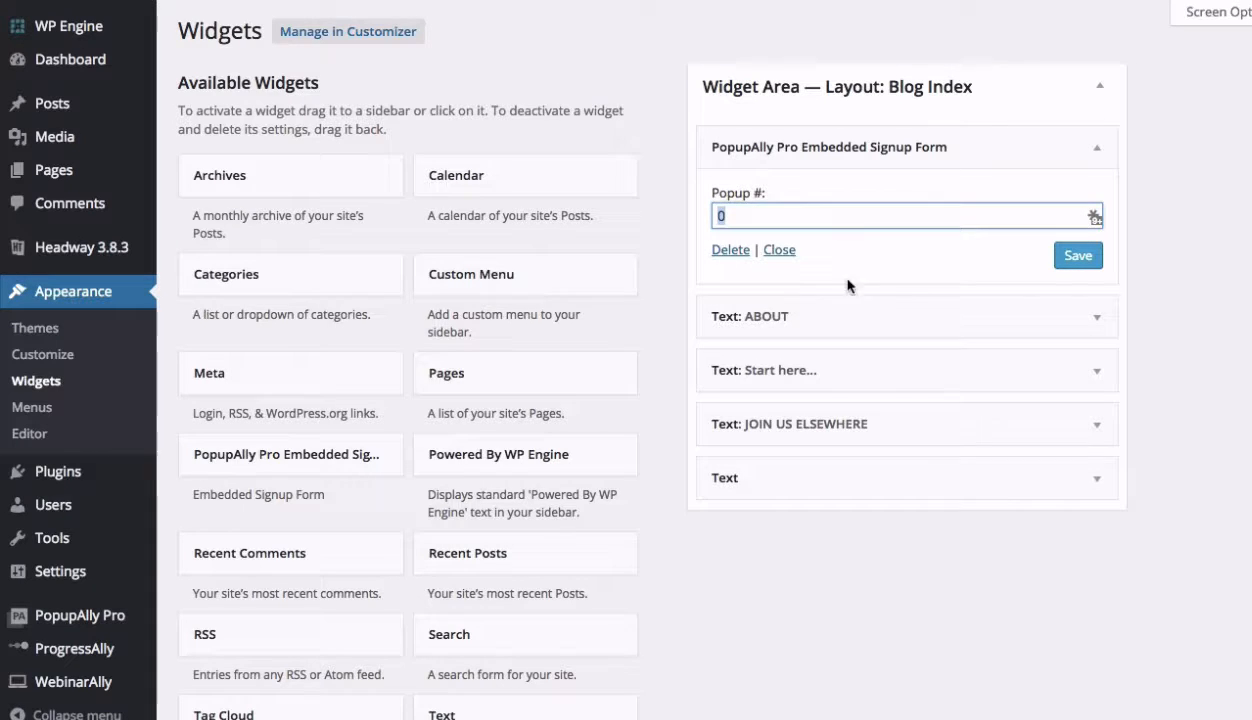
text(3)
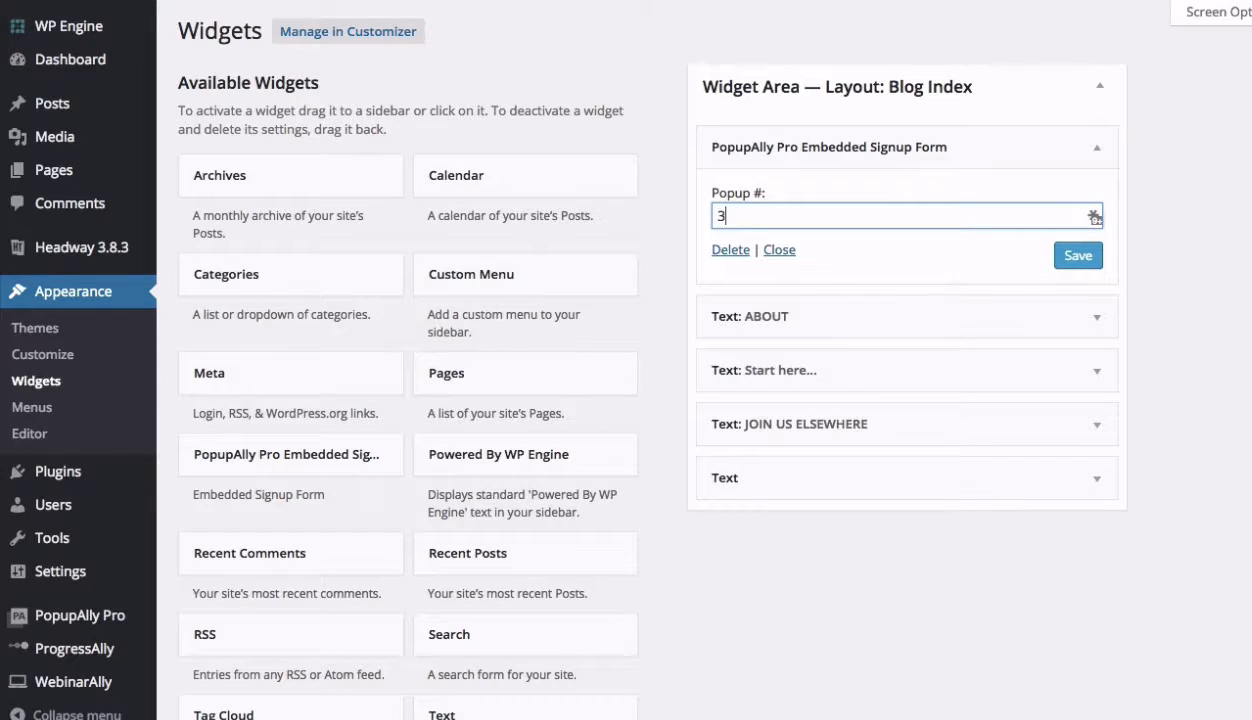
click(1076, 256)
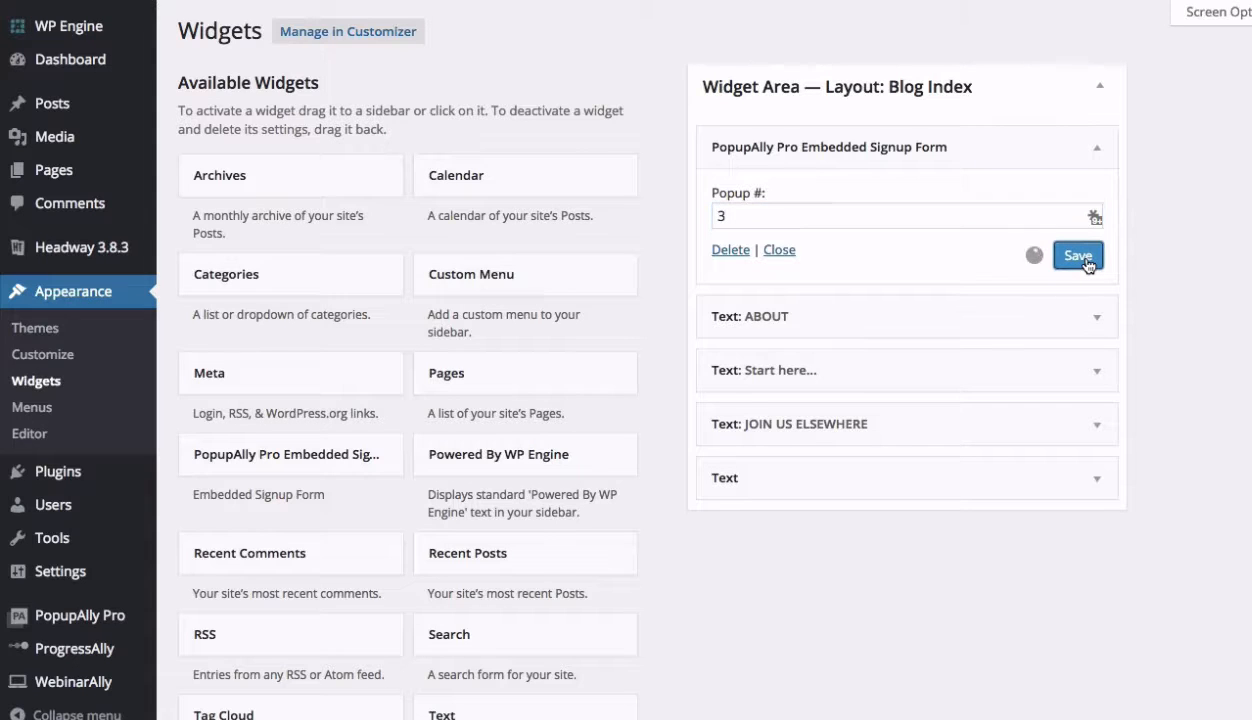
click(1078, 256)
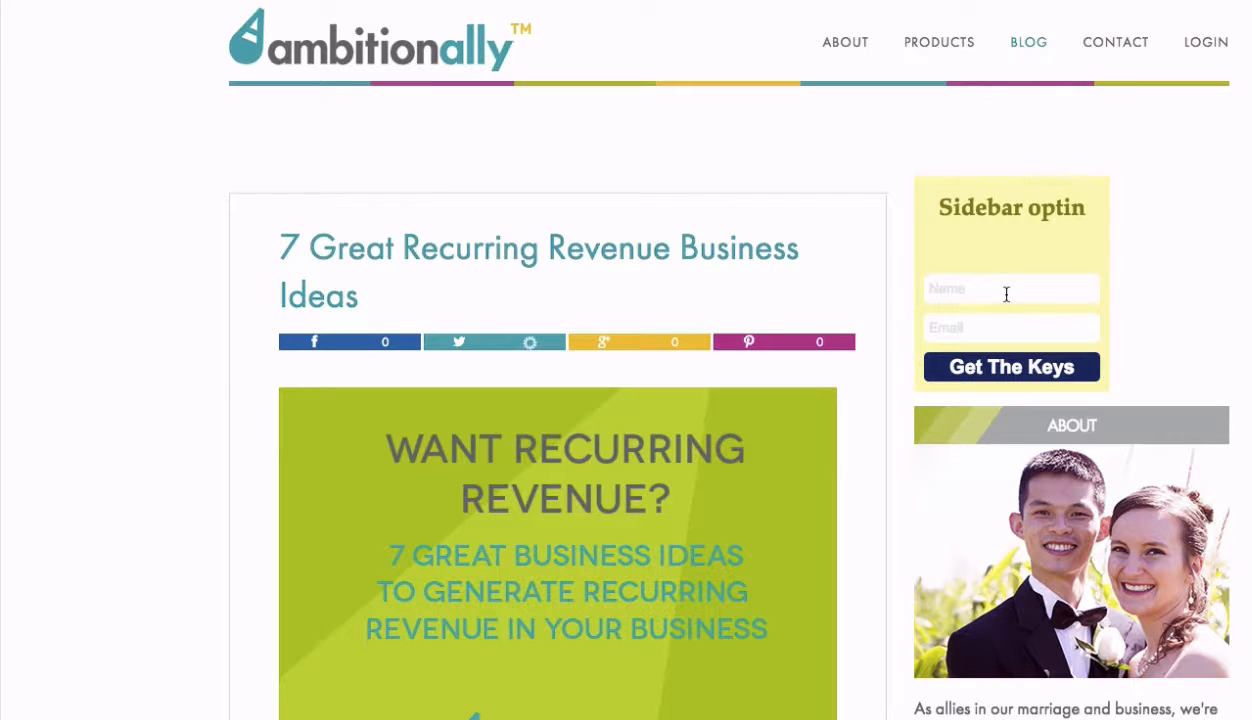
mouse_move(940, 230)
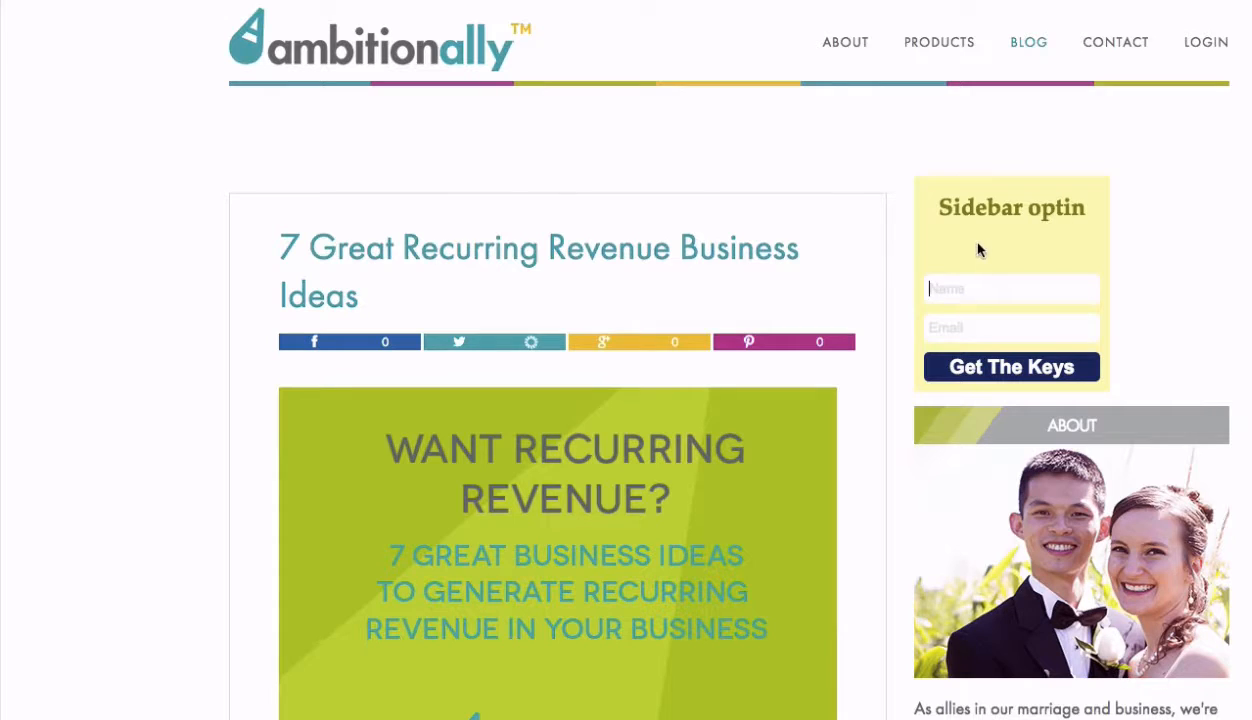
mouse_move(1192, 304)
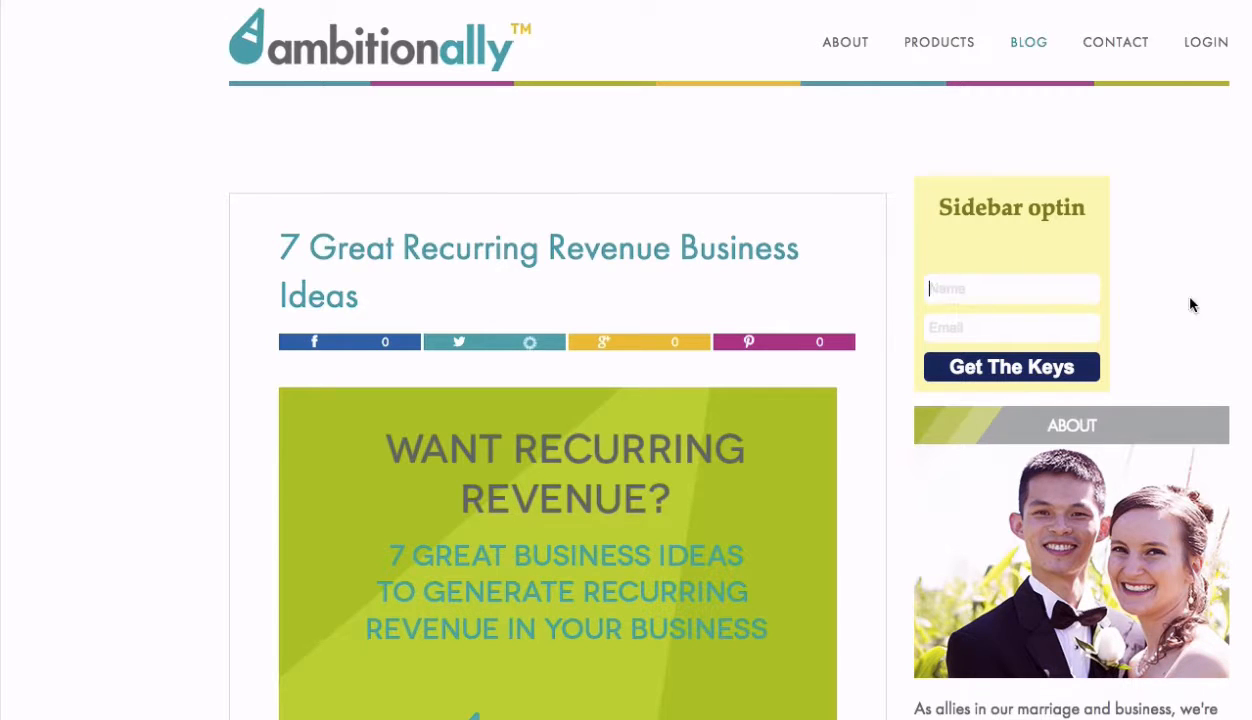
mouse_move(848, 172)
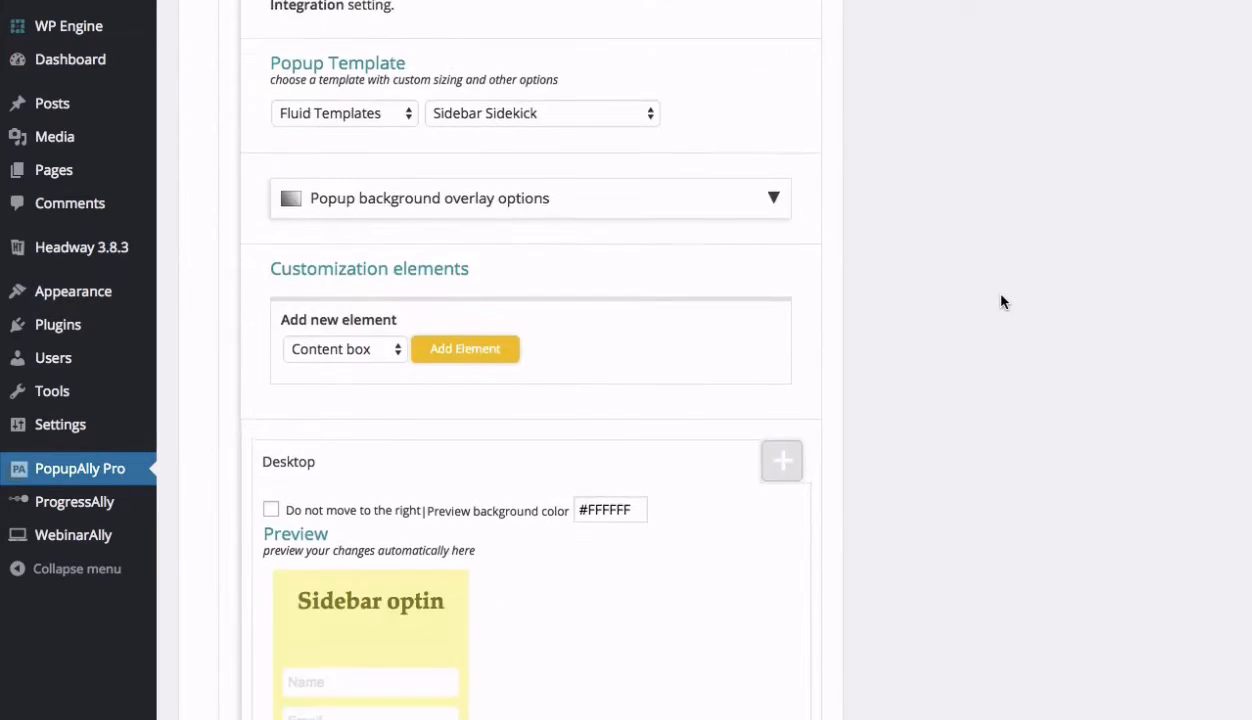
Step: Widen the Sidebar optin box from 200 to 320 px in Popup options and save
scroll(down, 3)
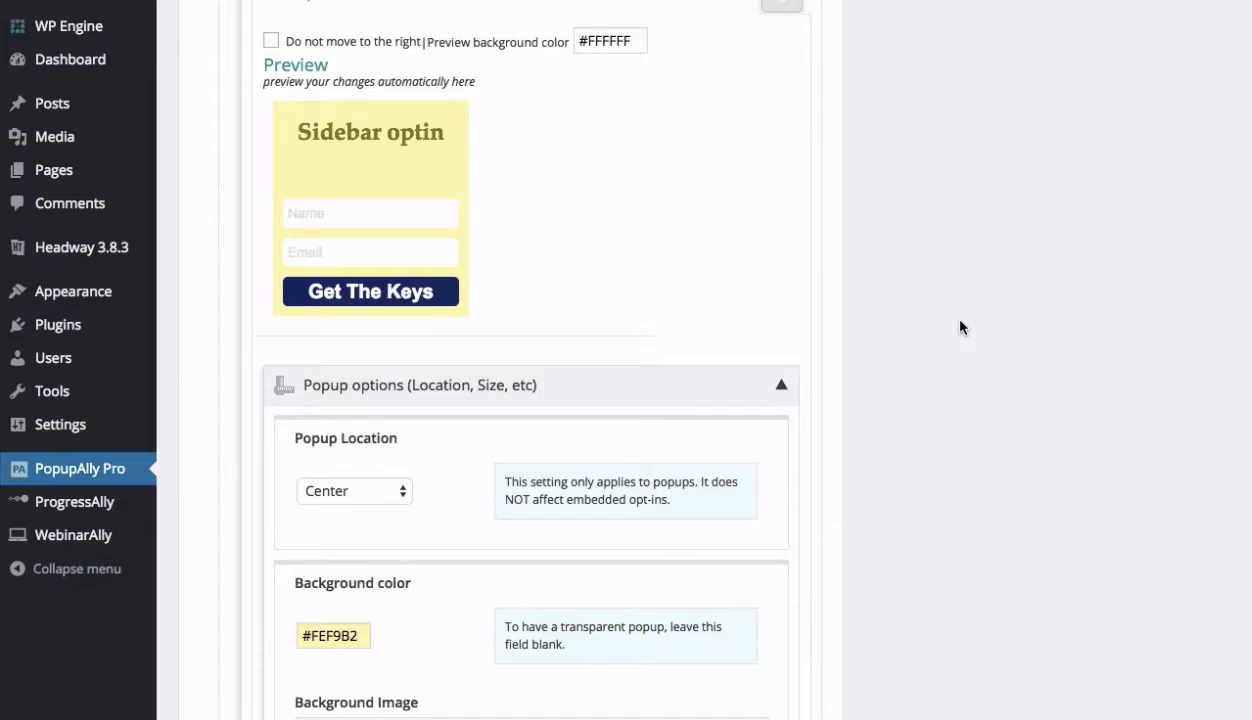
scroll(down, 3)
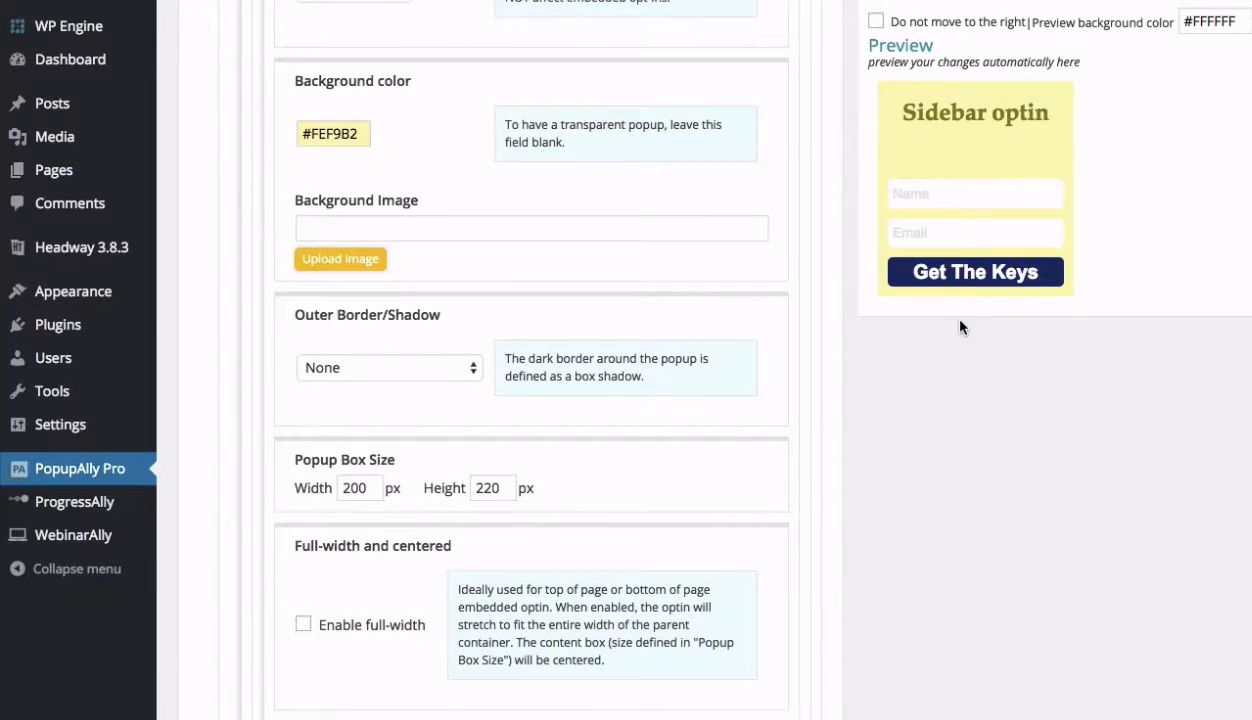
scroll(down, 3)
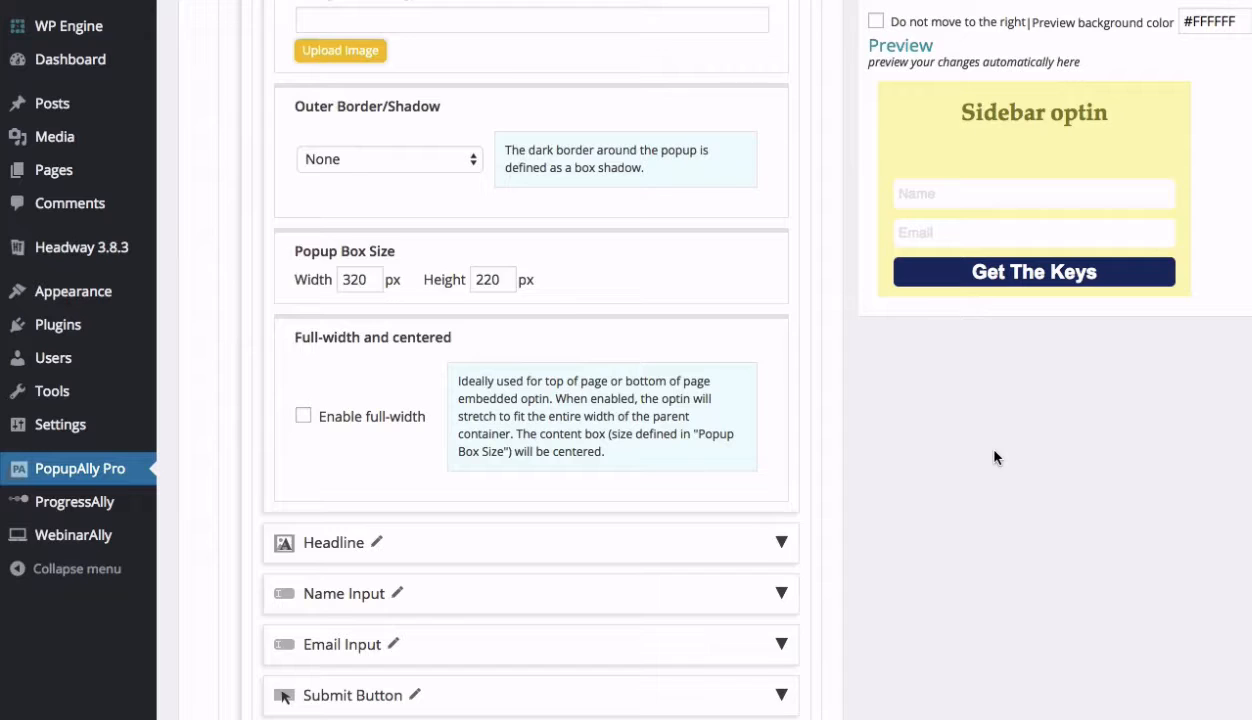
mouse_move(582, 556)
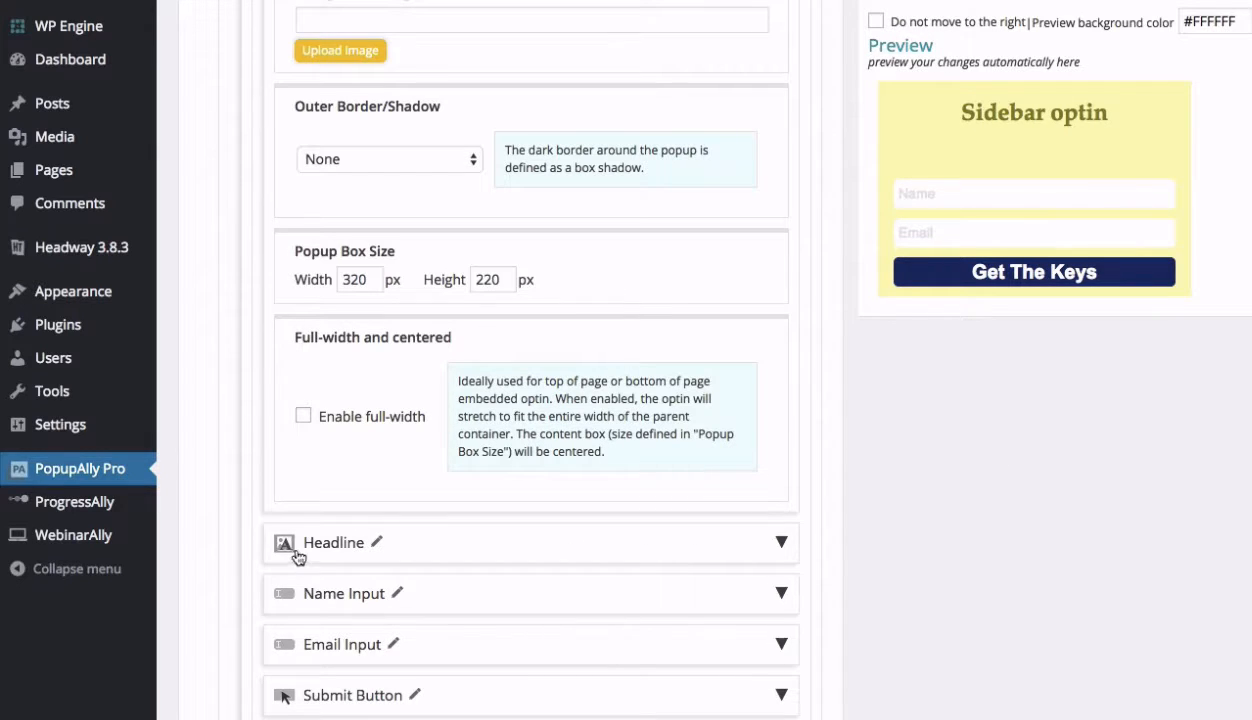
mouse_move(386, 700)
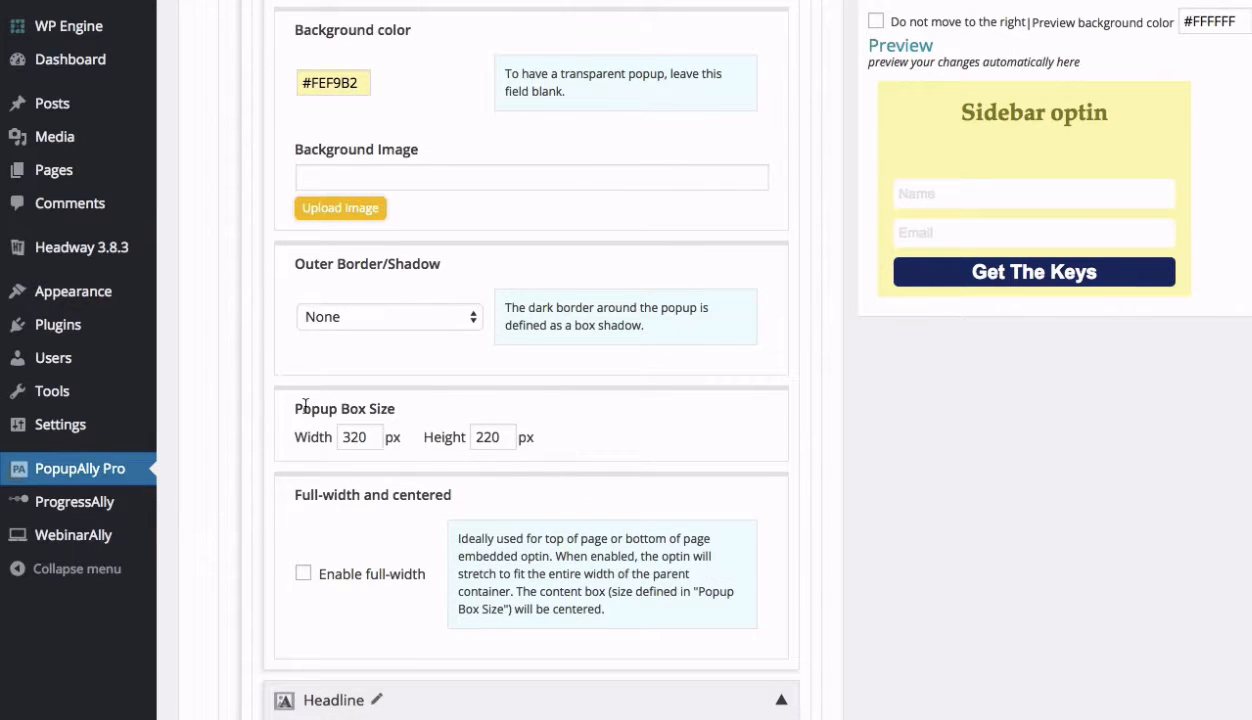
mouse_move(948, 436)
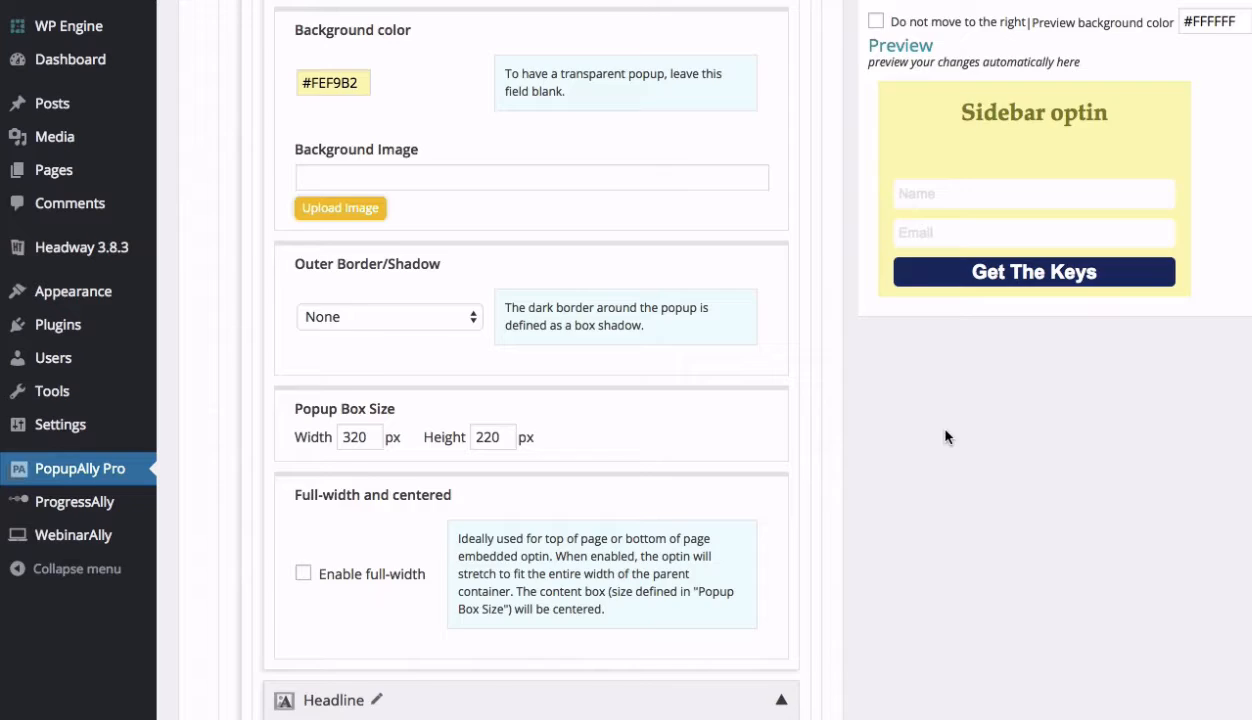
click(768, 94)
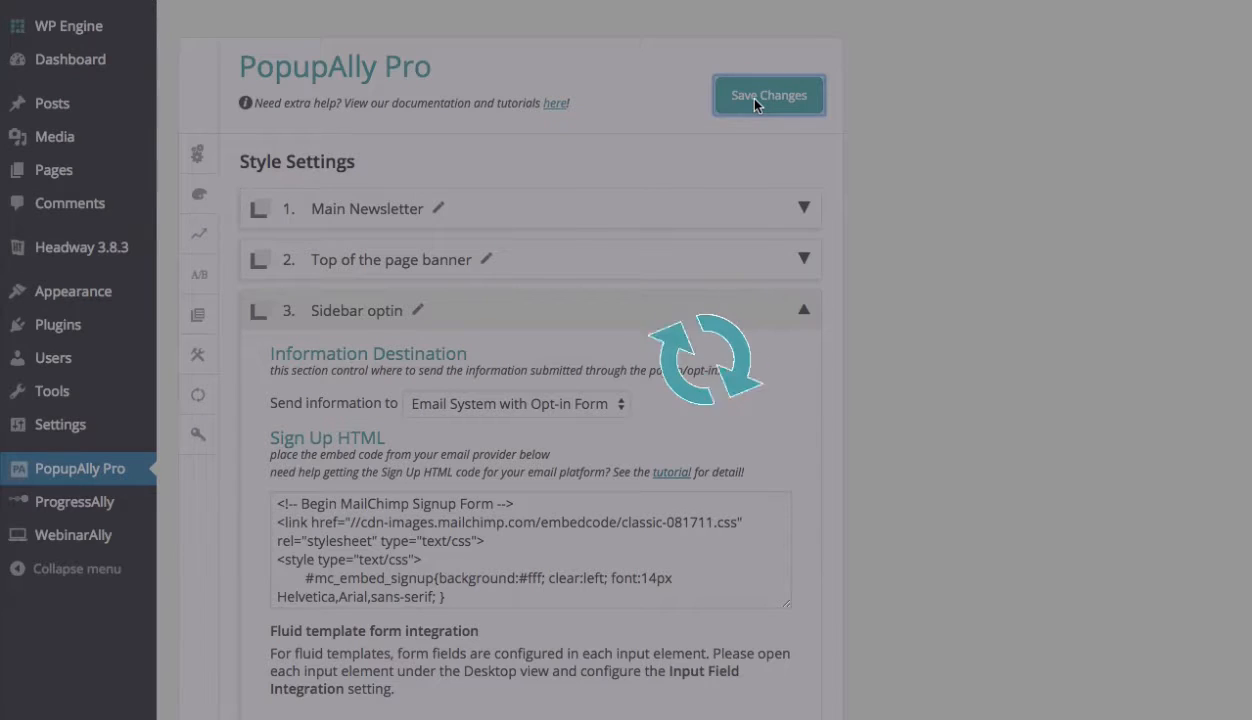
click(768, 94)
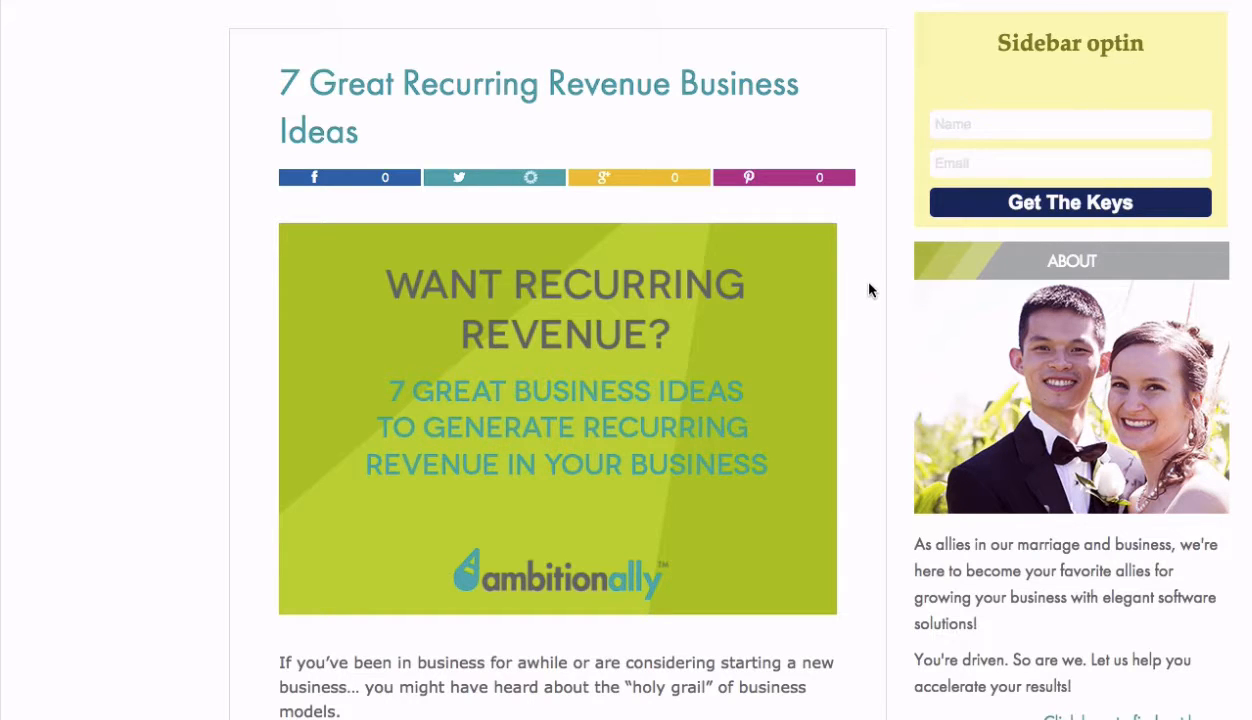
Step: Enter test name 'Robin' and start the email 'info@amb' in the live sidebar form
click(1070, 124)
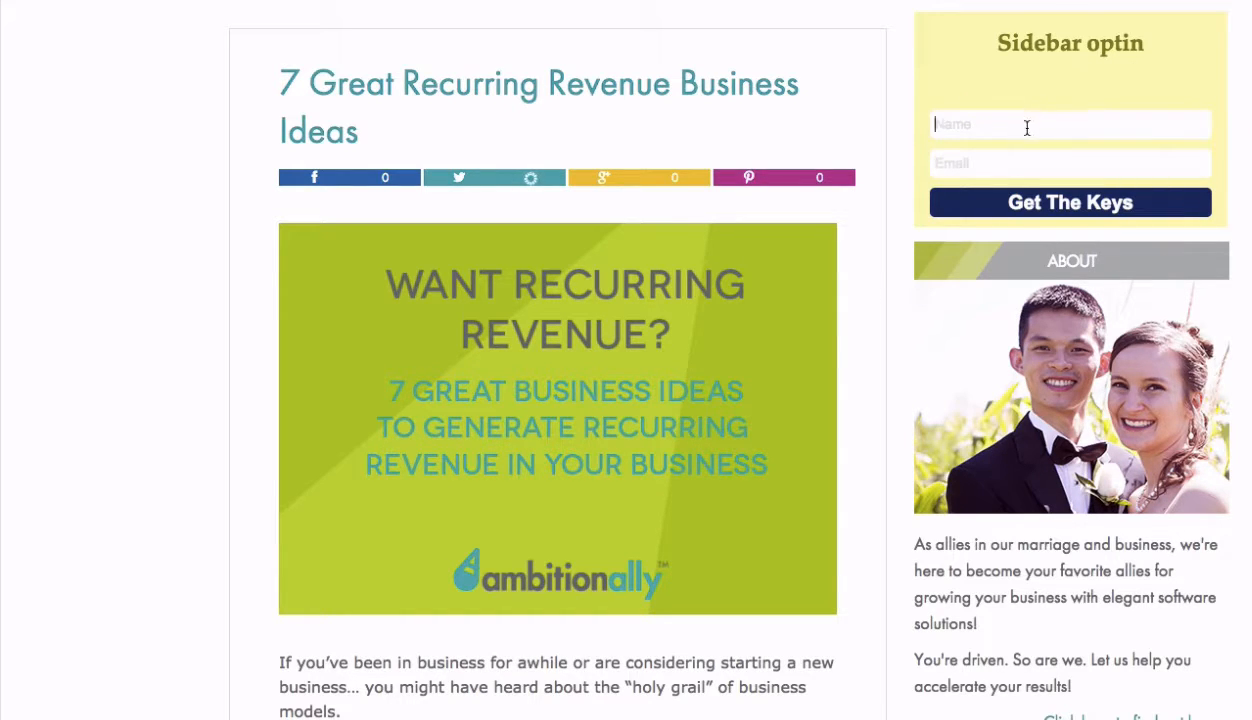
text(Robin)
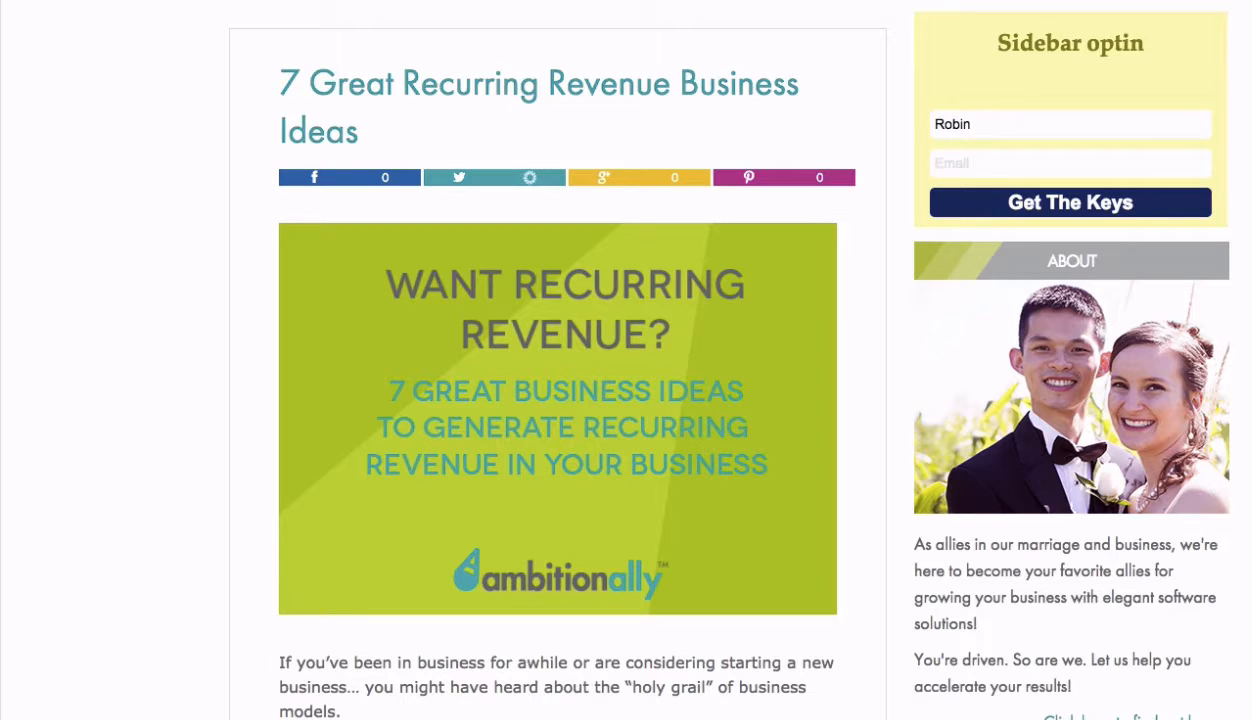
text(info@amb)
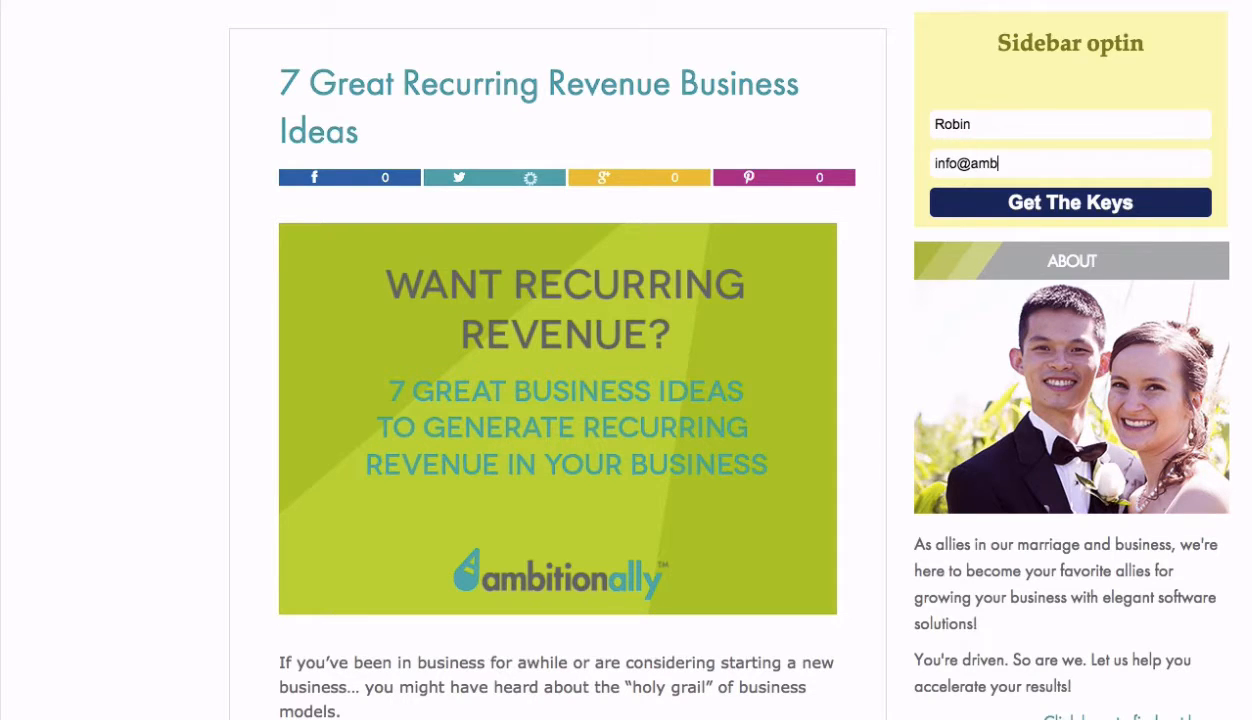